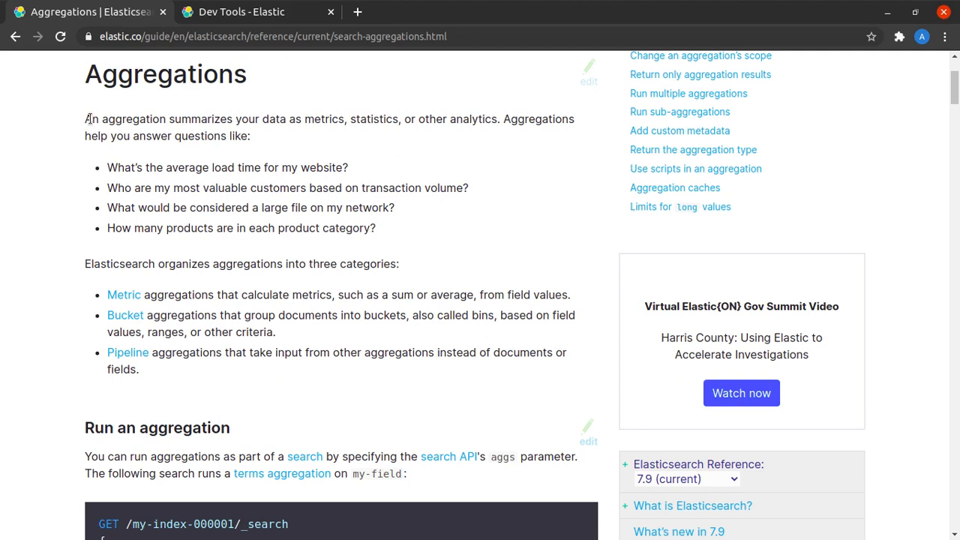
Step: Read through the reference page, highlighting passages and scrolling down and back
{"action": "left_click_drag", "start_coordinate": [85, 118], "coordinate": [345, 118]}
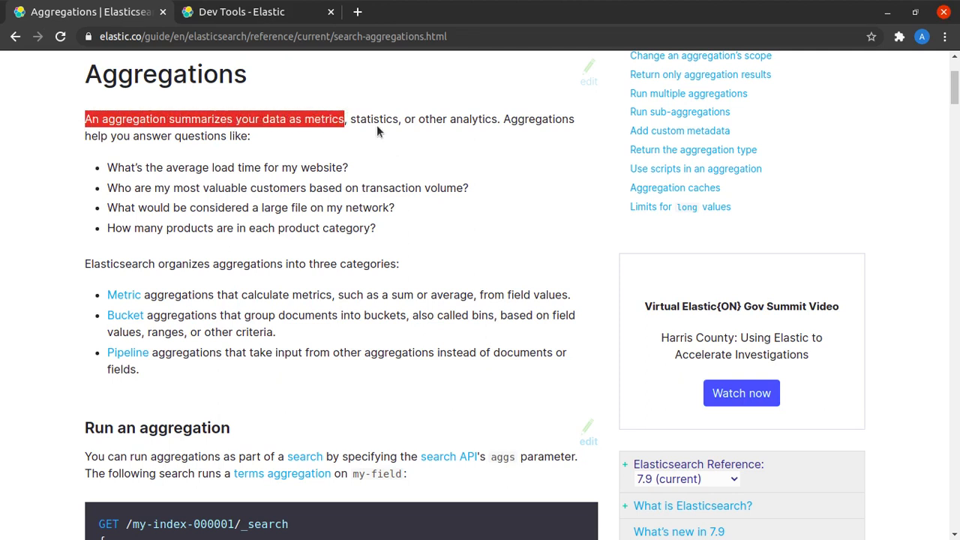
{"action": "double_click", "coordinate": [375, 120]}
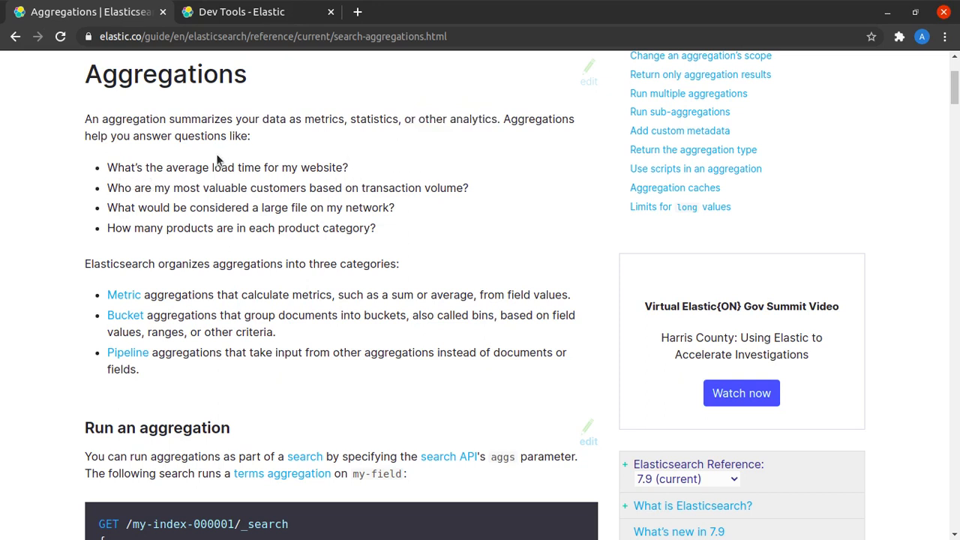
{"action": "mouse_move", "coordinate": [201, 168]}
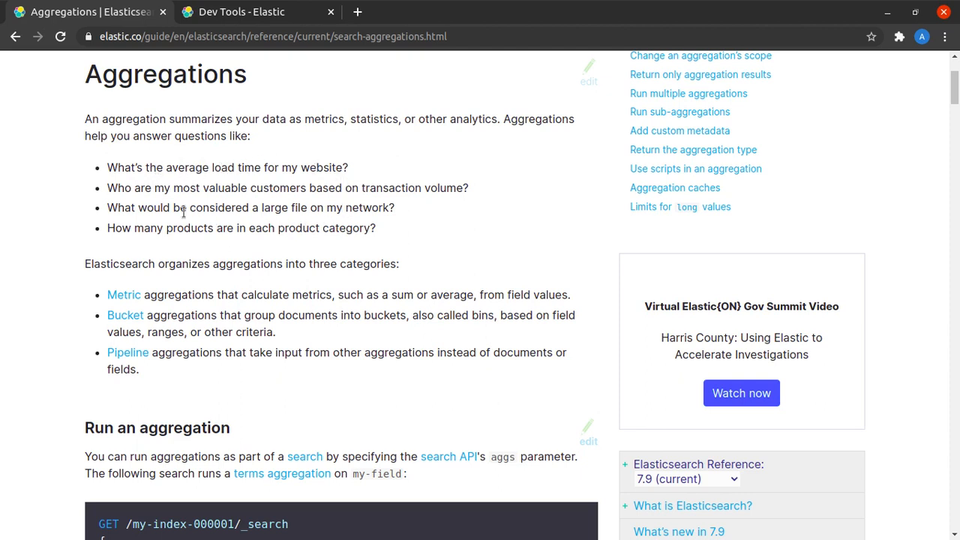
{"action": "left_click_drag", "start_coordinate": [146, 207], "coordinate": [360, 207]}
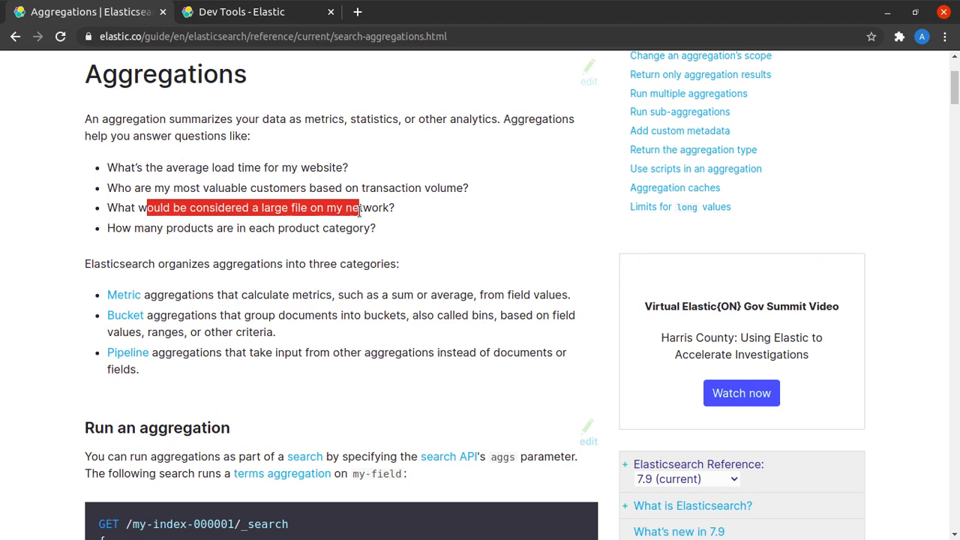
{"action": "left_click", "coordinate": [225, 233]}
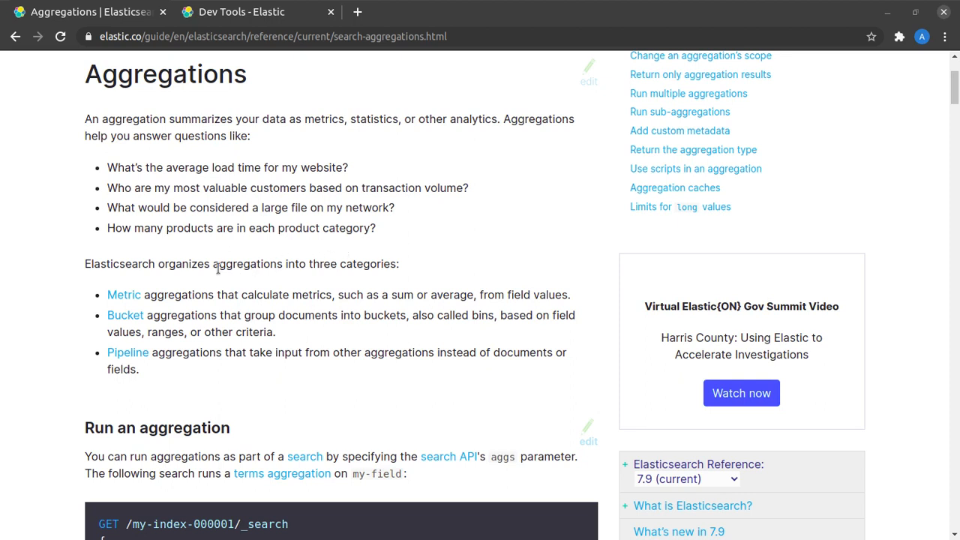
{"action": "mouse_move", "coordinate": [357, 297]}
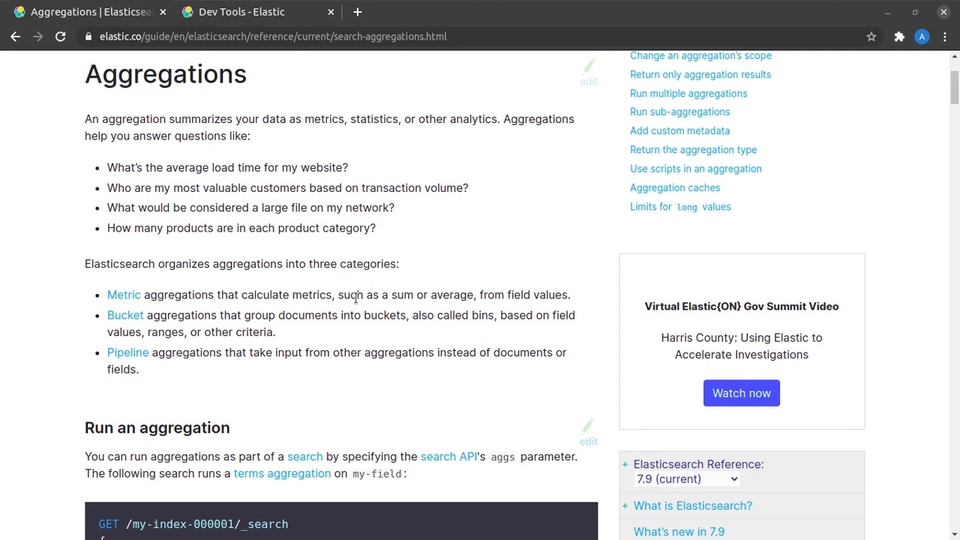
{"action": "mouse_move", "coordinate": [314, 339]}
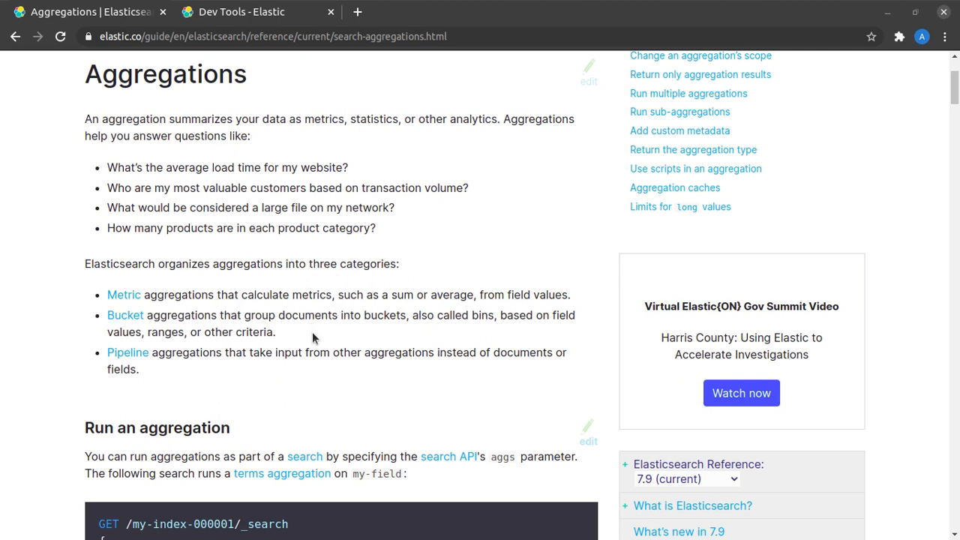
{"action": "mouse_move", "coordinate": [208, 352]}
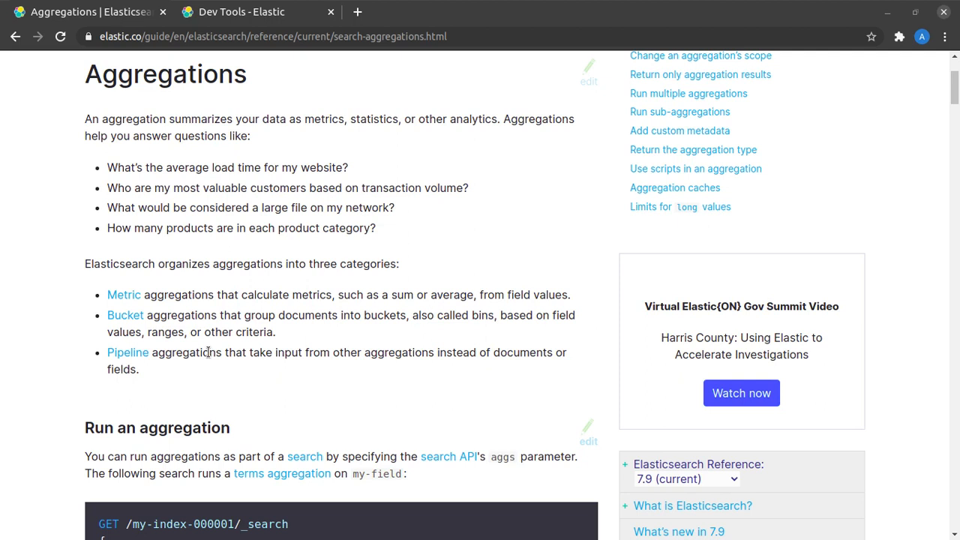
{"action": "mouse_move", "coordinate": [123, 294]}
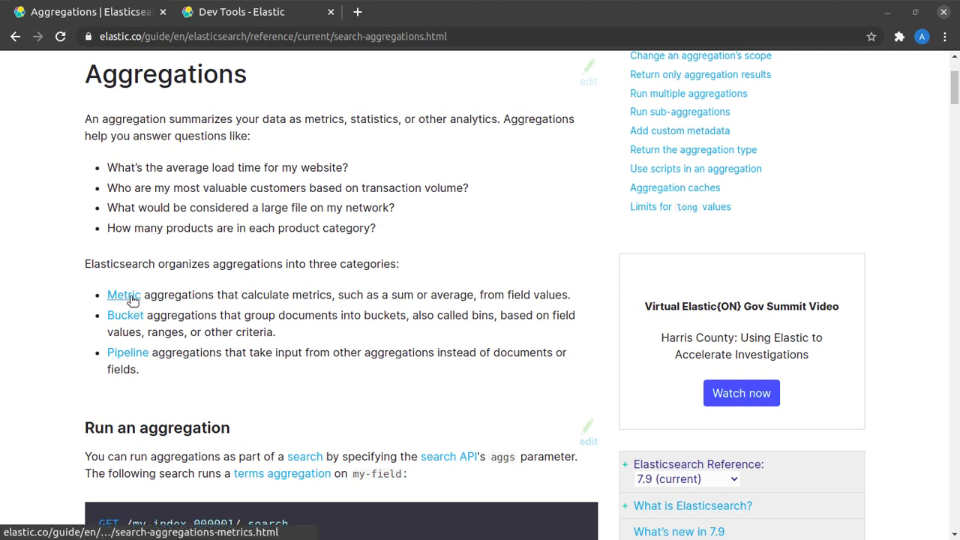
{"action": "mouse_move", "coordinate": [162, 294]}
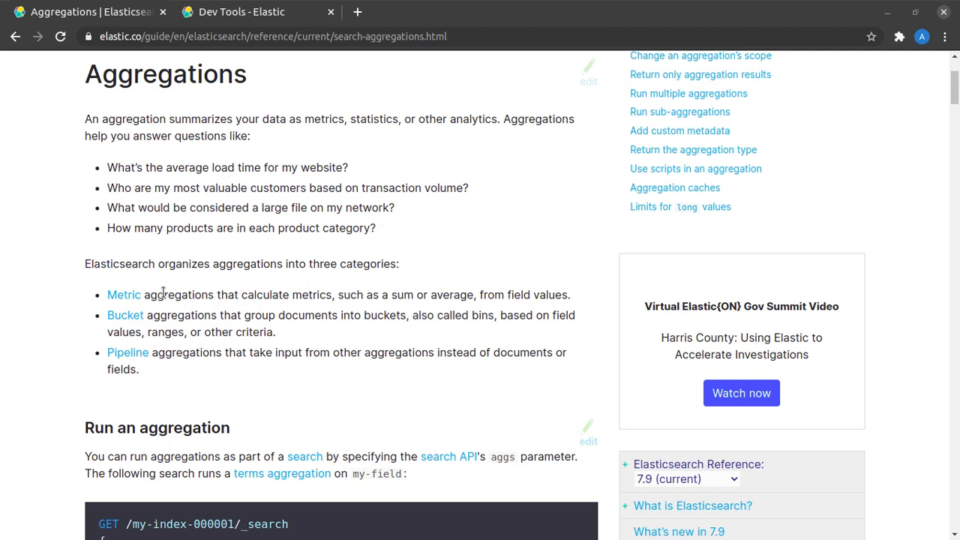
{"action": "left_click_drag", "start_coordinate": [147, 294], "coordinate": [342, 293]}
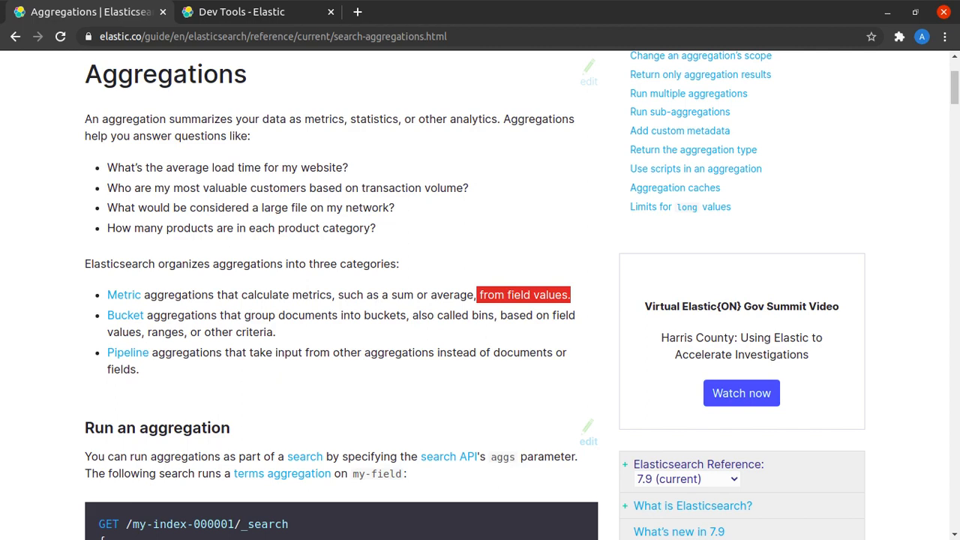
{"action": "scroll", "scroll_direction": "down", "scroll_amount": 3}
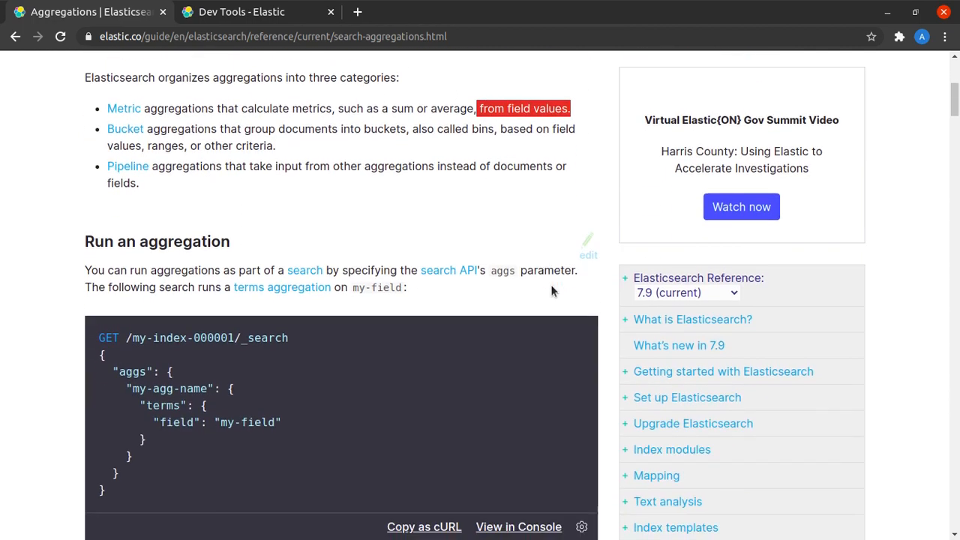
{"action": "scroll", "scroll_direction": "down", "scroll_amount": 3}
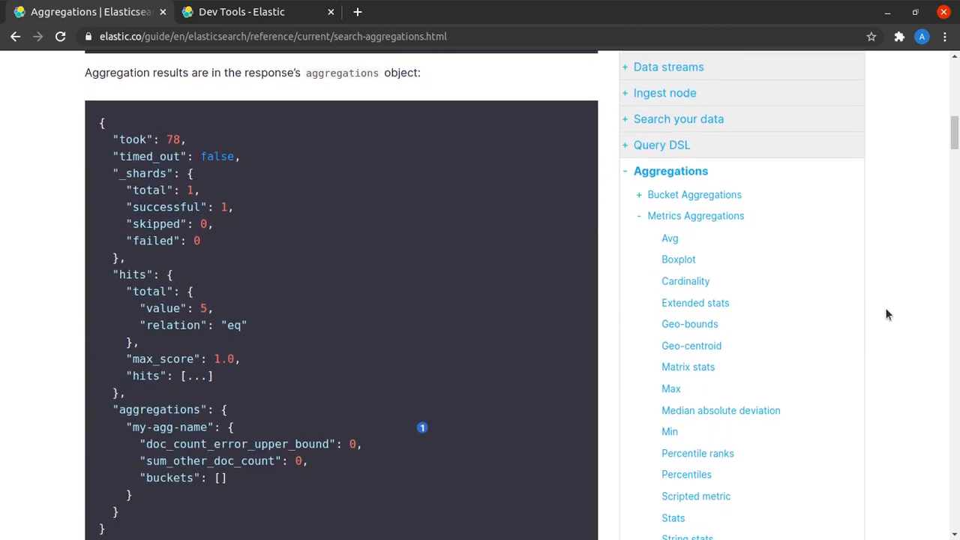
{"action": "scroll", "scroll_direction": "down", "scroll_amount": 3}
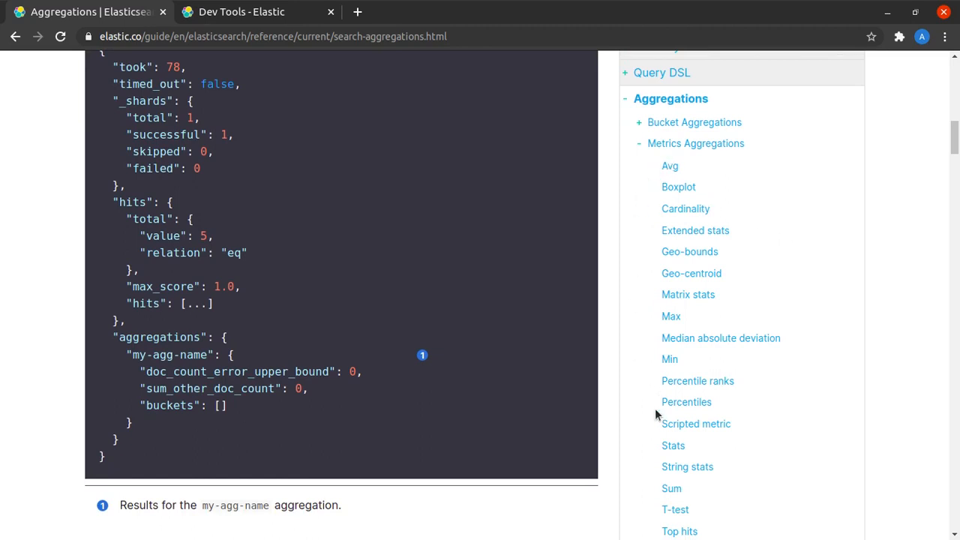
{"action": "scroll", "scroll_direction": "up", "scroll_amount": 3}
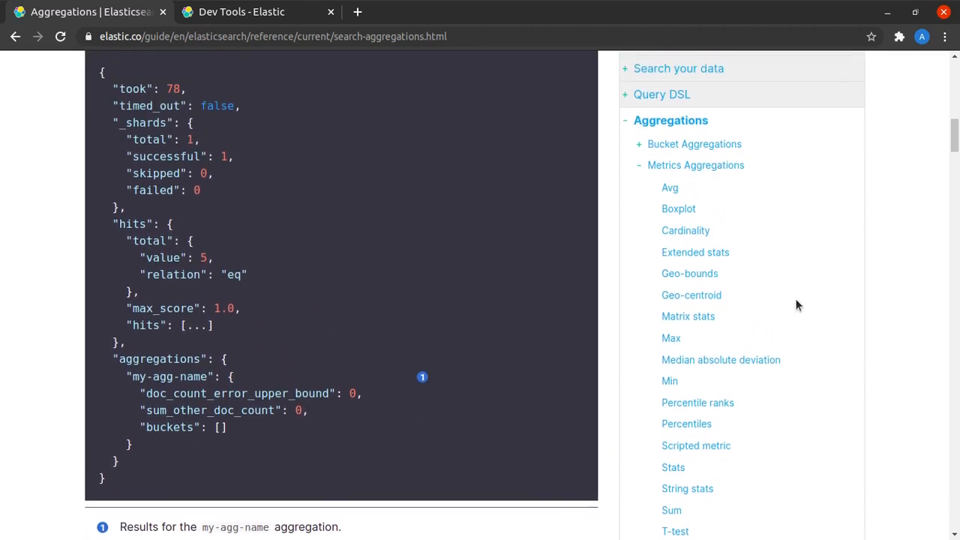
{"action": "scroll", "scroll_direction": "up", "scroll_amount": 3}
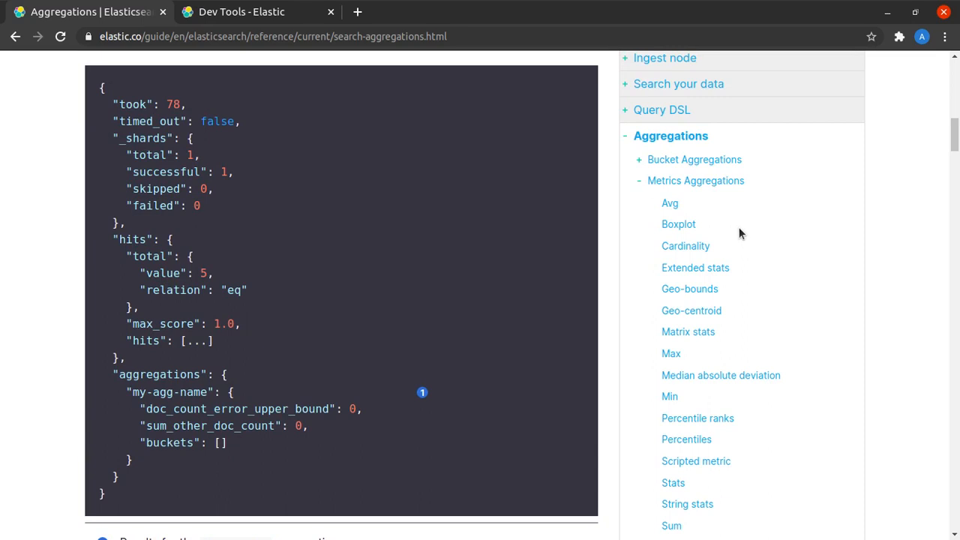
{"action": "mouse_move", "coordinate": [685, 246]}
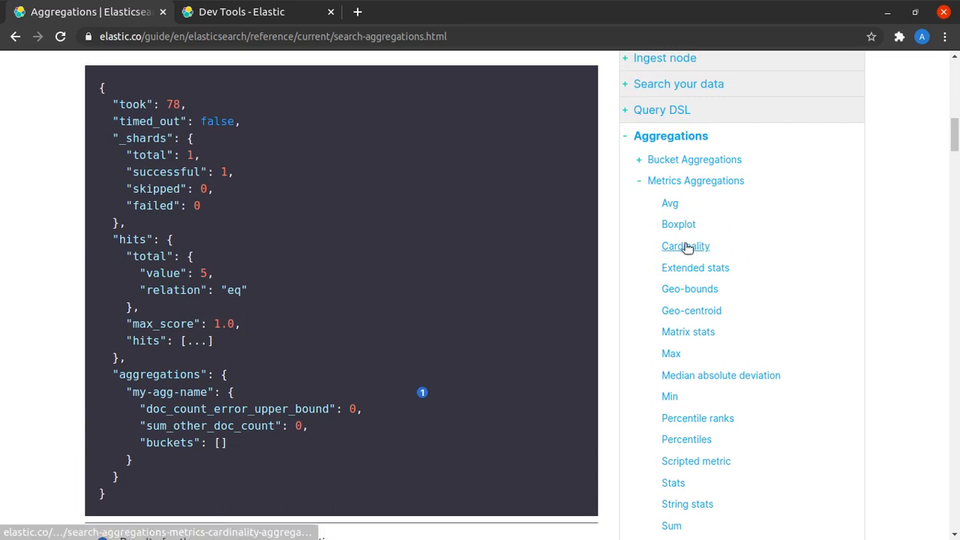
{"action": "mouse_move", "coordinate": [768, 313]}
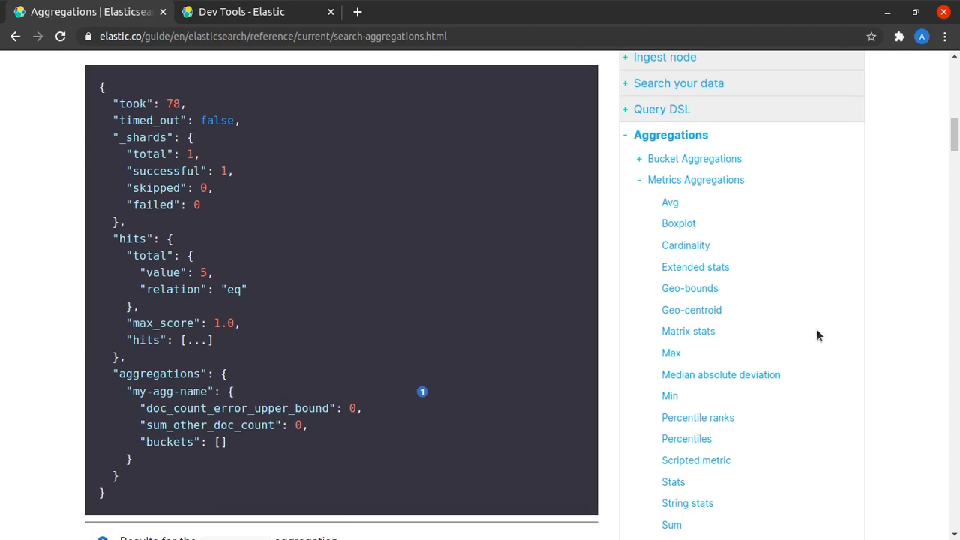
Step: Return to the Kibana console holding the POST _bulk request with the eight user documents
{"action": "scroll", "scroll_direction": "down", "scroll_amount": 3}
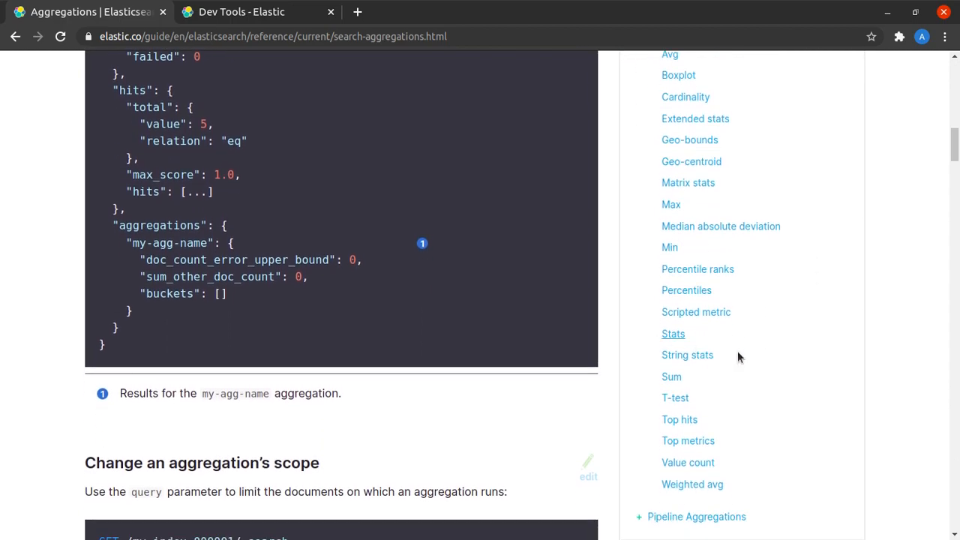
{"action": "scroll", "scroll_direction": "up", "scroll_amount": 3}
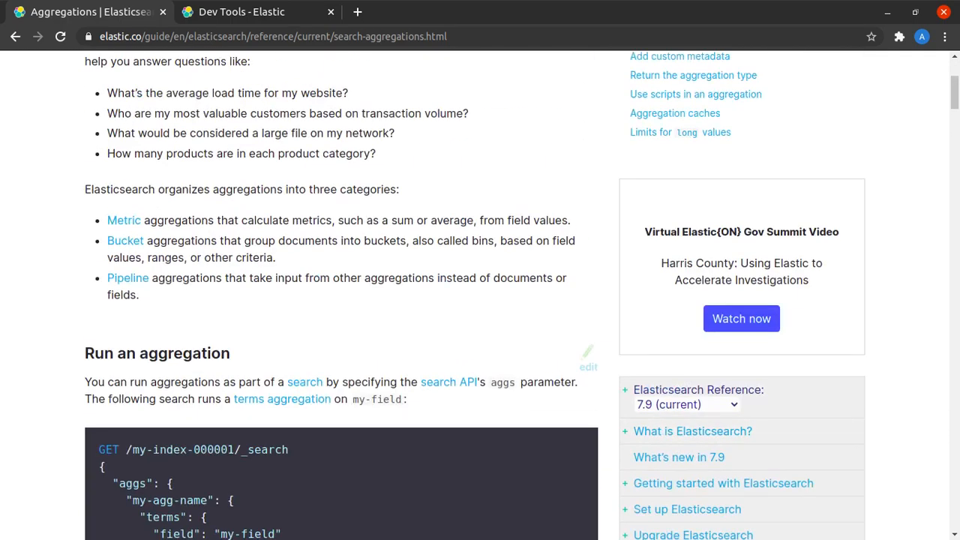
{"action": "scroll", "scroll_direction": "up", "scroll_amount": 3}
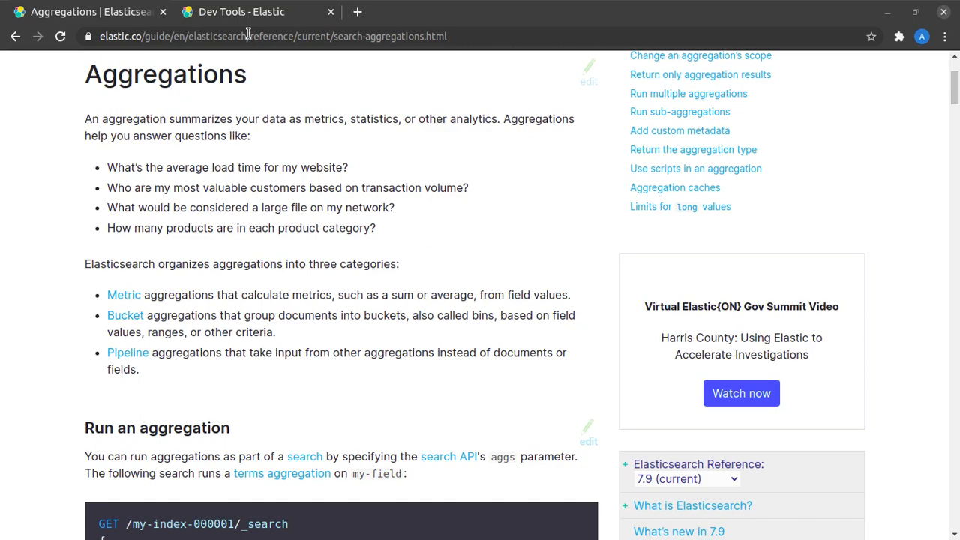
{"action": "left_click", "coordinate": [240, 12]}
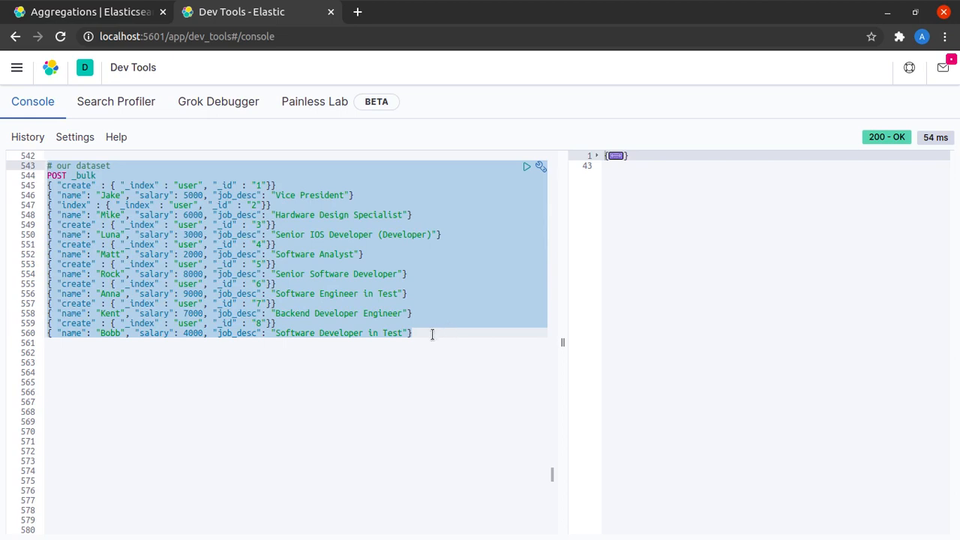
{"action": "left_click", "coordinate": [432, 333]}
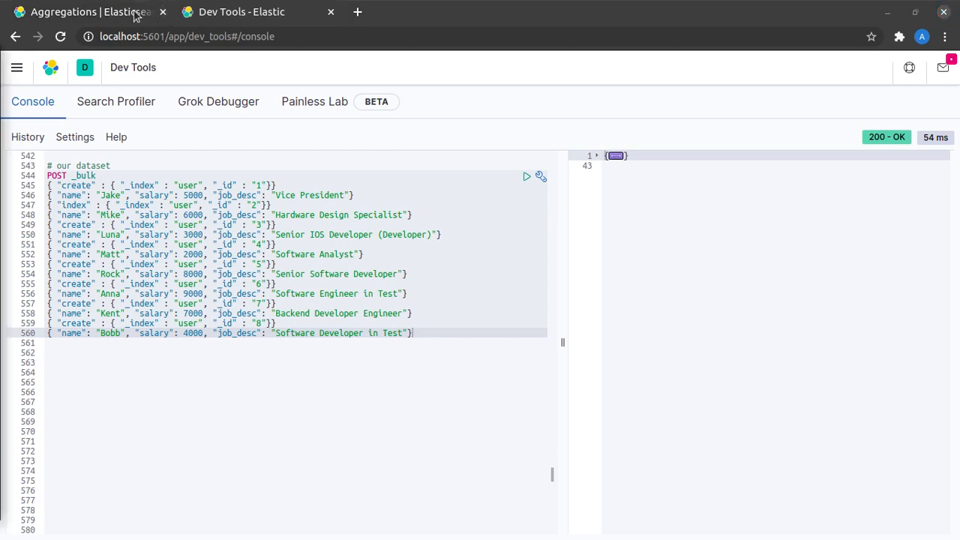
Step: Review the docs' terms aggregation example (_search, terms, field), then go back to the console
{"action": "left_click", "coordinate": [83, 12]}
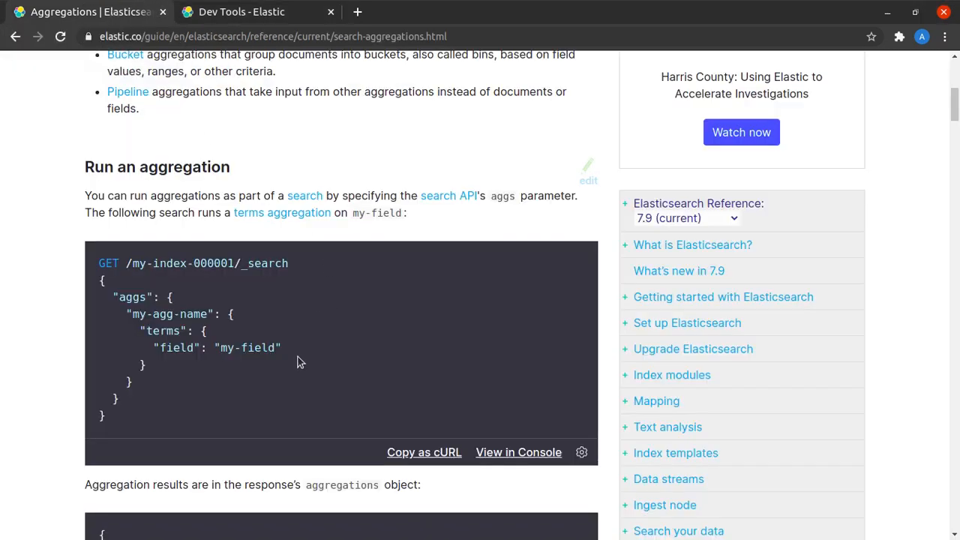
{"action": "mouse_move", "coordinate": [150, 426]}
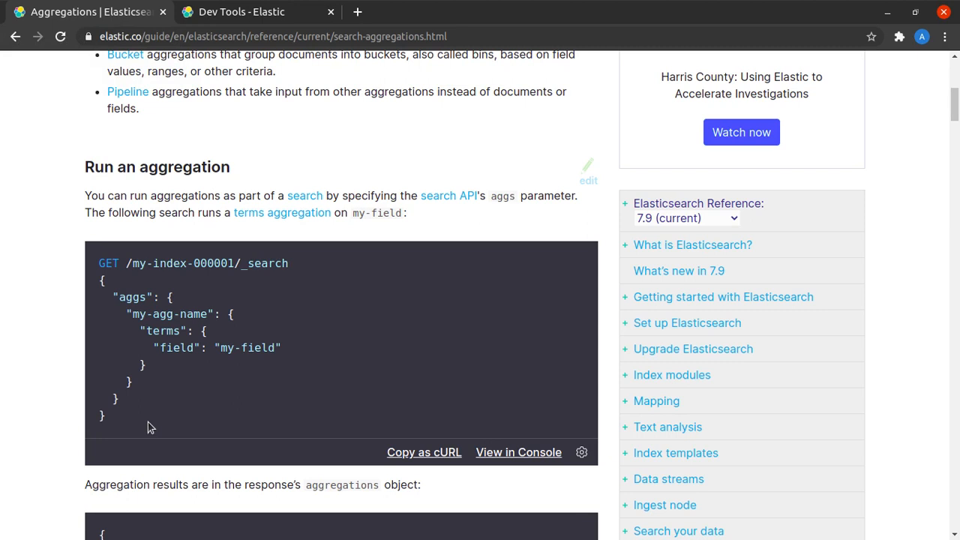
{"action": "mouse_move", "coordinate": [147, 427]}
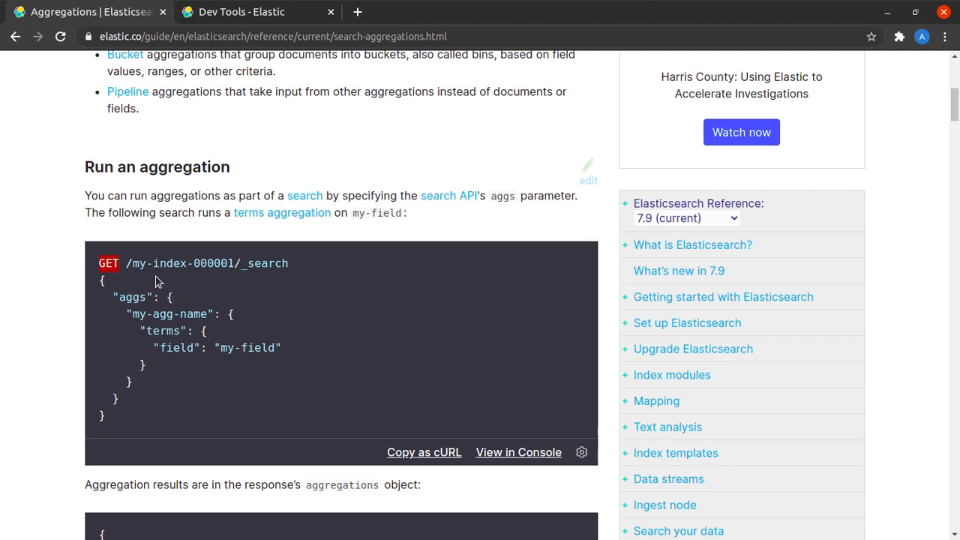
{"action": "mouse_move", "coordinate": [285, 267]}
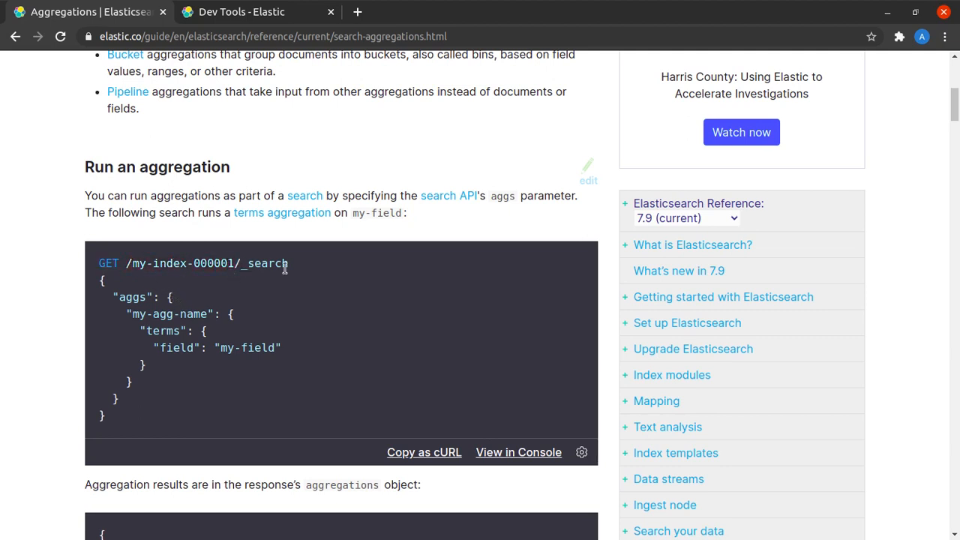
{"action": "double_click", "coordinate": [132, 297]}
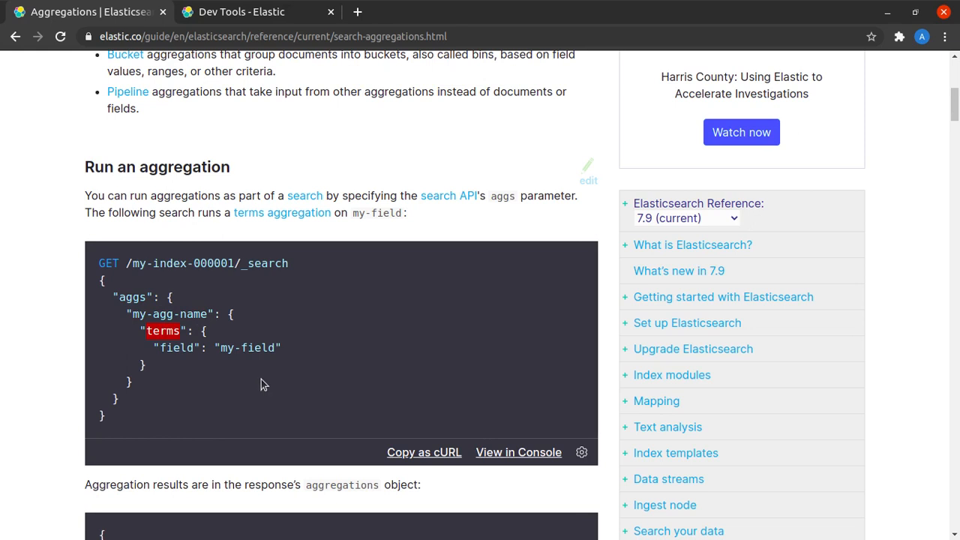
{"action": "double_click", "coordinate": [177, 348]}
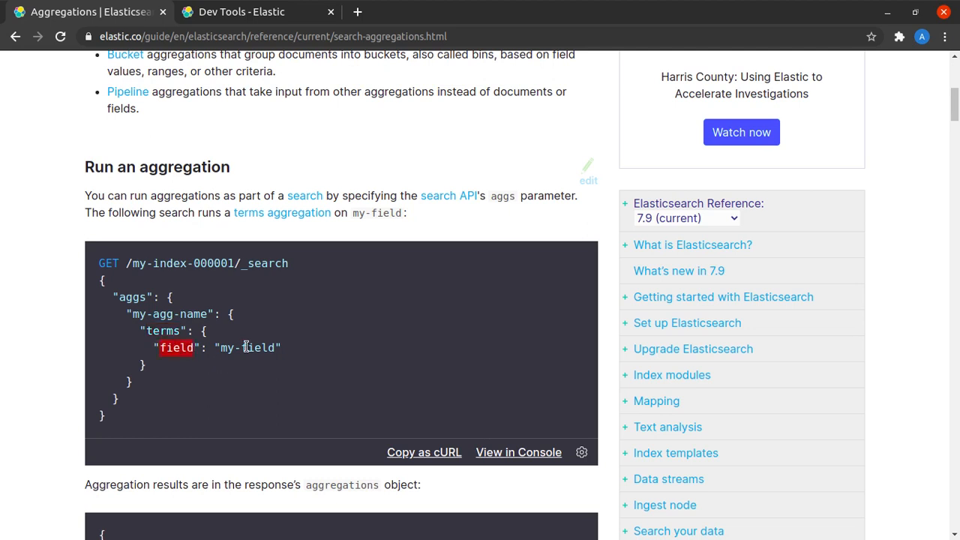
{"action": "double_click", "coordinate": [247, 348]}
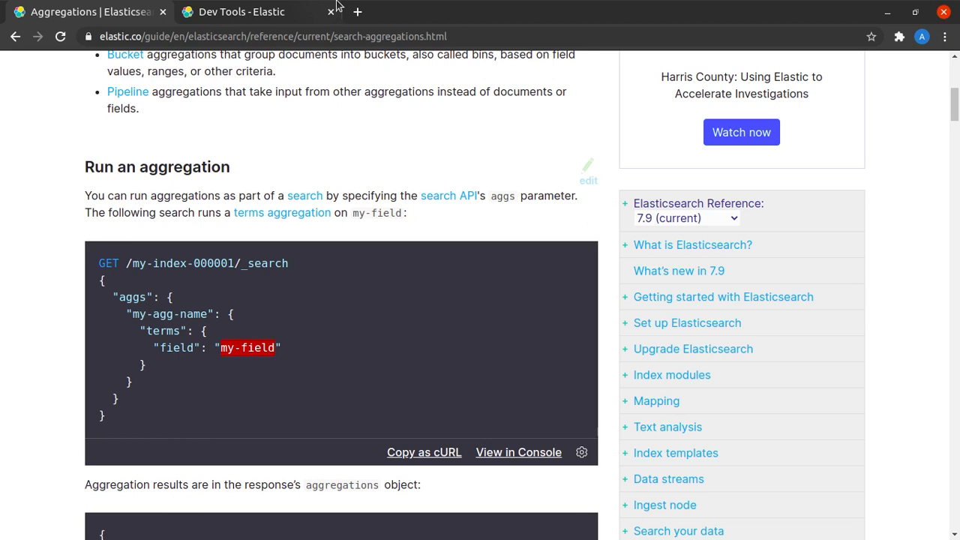
{"action": "left_click", "coordinate": [241, 12]}
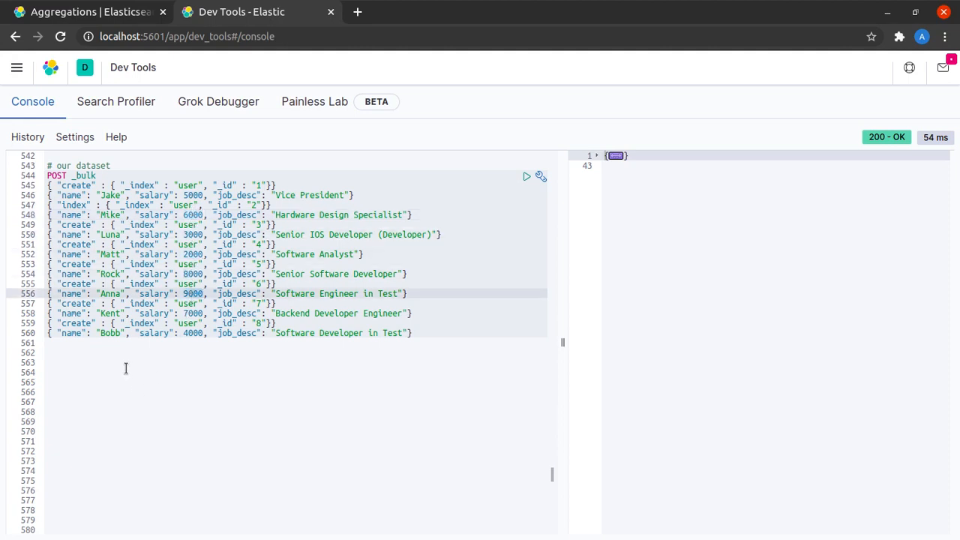
Step: Run GET /user/_search with a max_salary max aggregation on salary, returning 9000.0, and fold the hits
{"action": "left_click", "coordinate": [126, 372]}
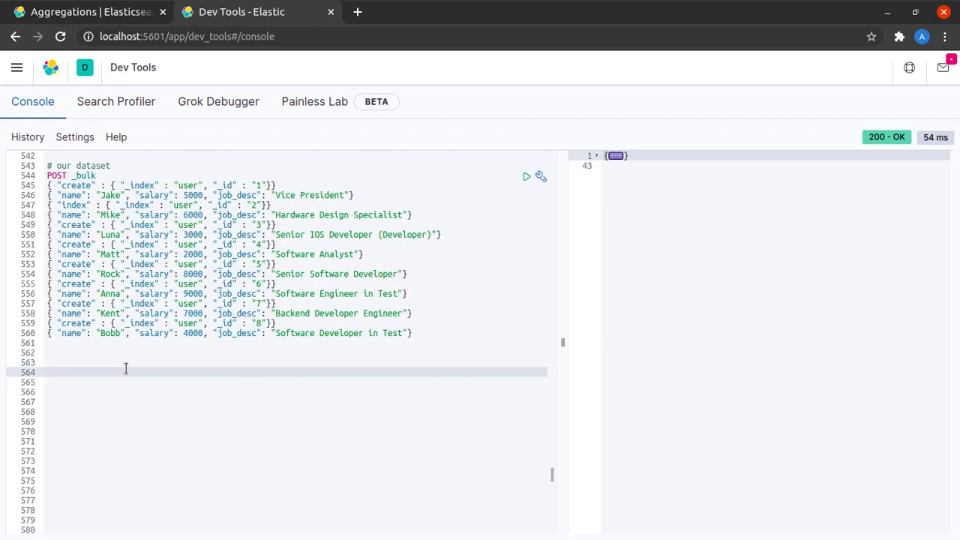
{"action": "type", "text": "GET /"}
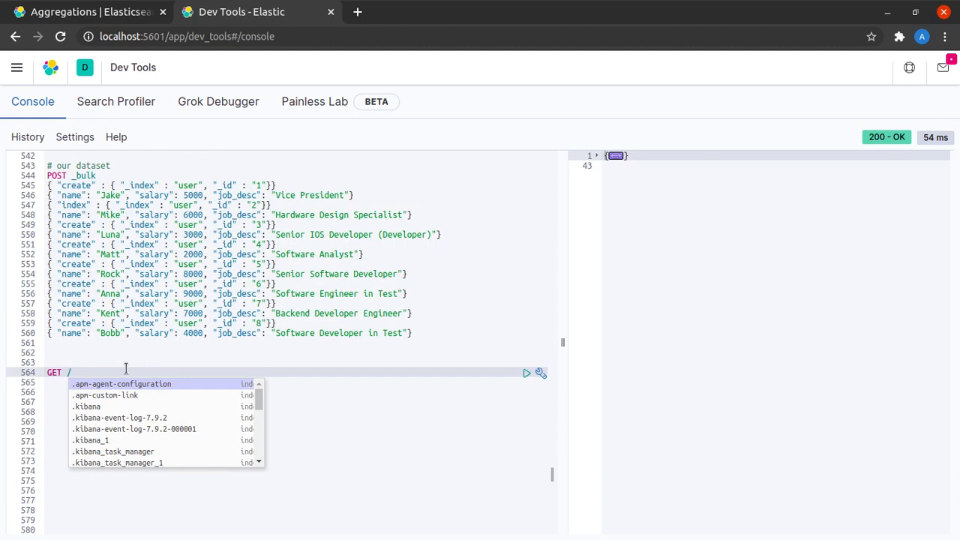
{"action": "type", "text": "user"}
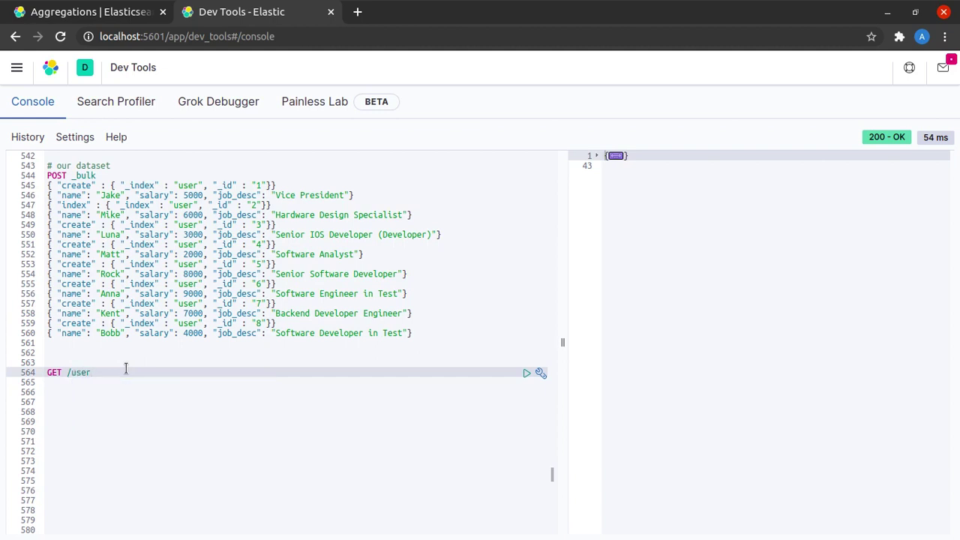
{"action": "type", "text": "/_sear"}
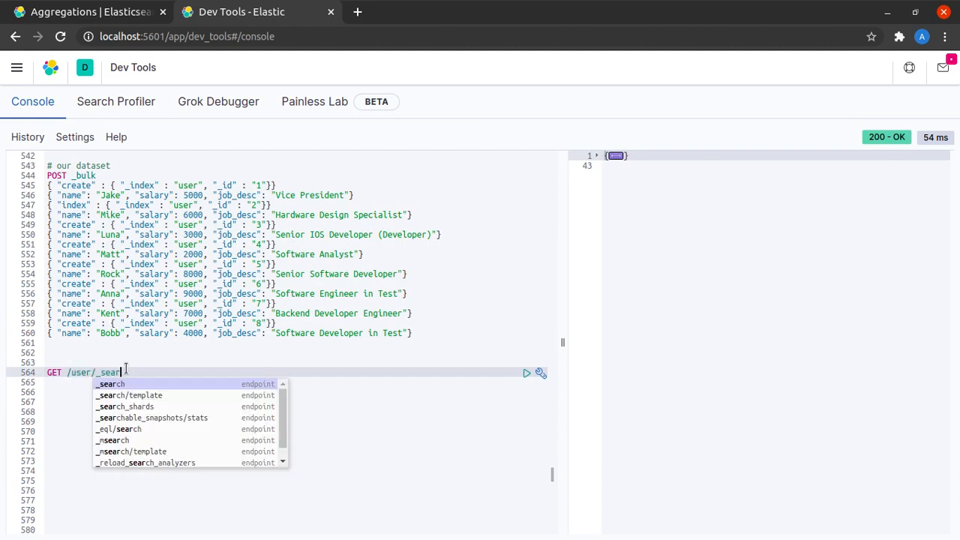
{"action": "left_click", "coordinate": [111, 384]}
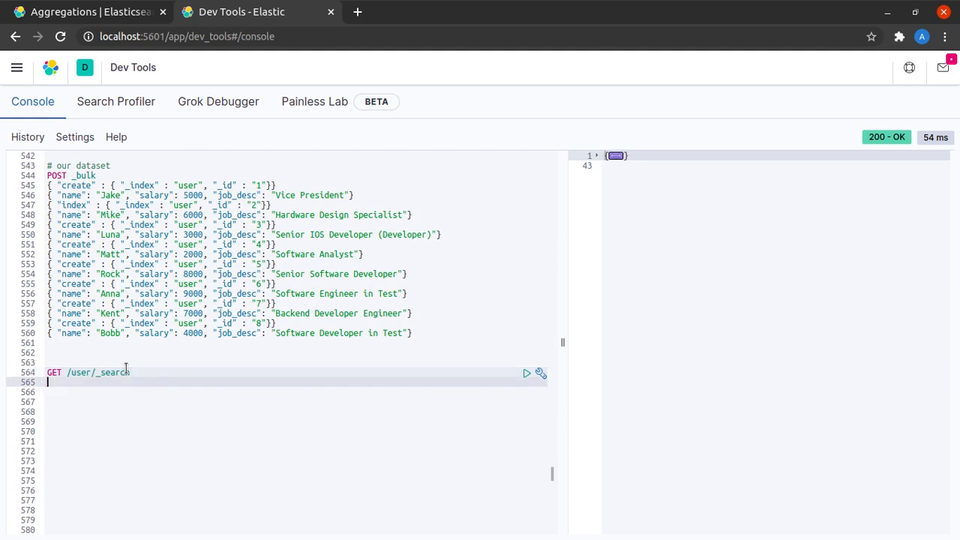
{"action": "type", "text": "{"}
{"action": "type", "text": "\""}
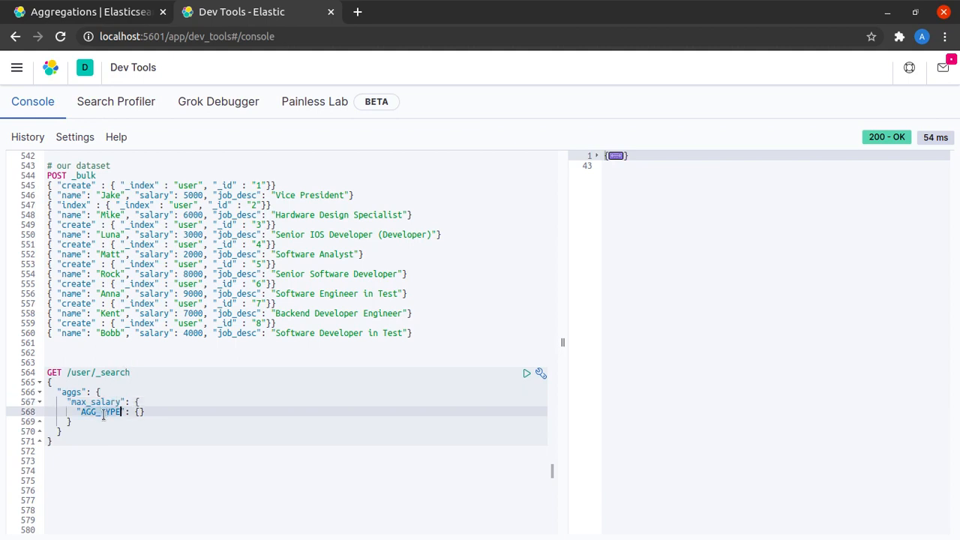
{"action": "type", "text": "max\": {"}
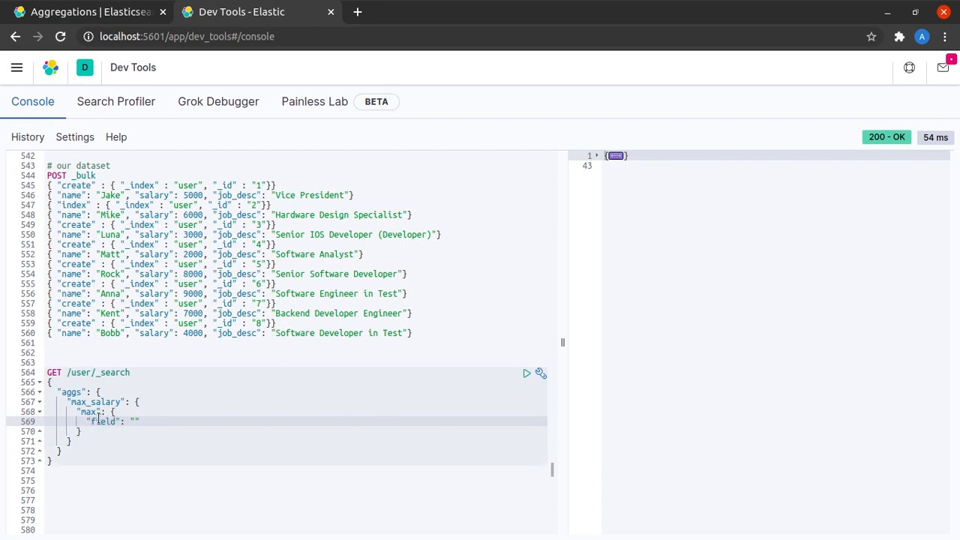
{"action": "mouse_move", "coordinate": [174, 434]}
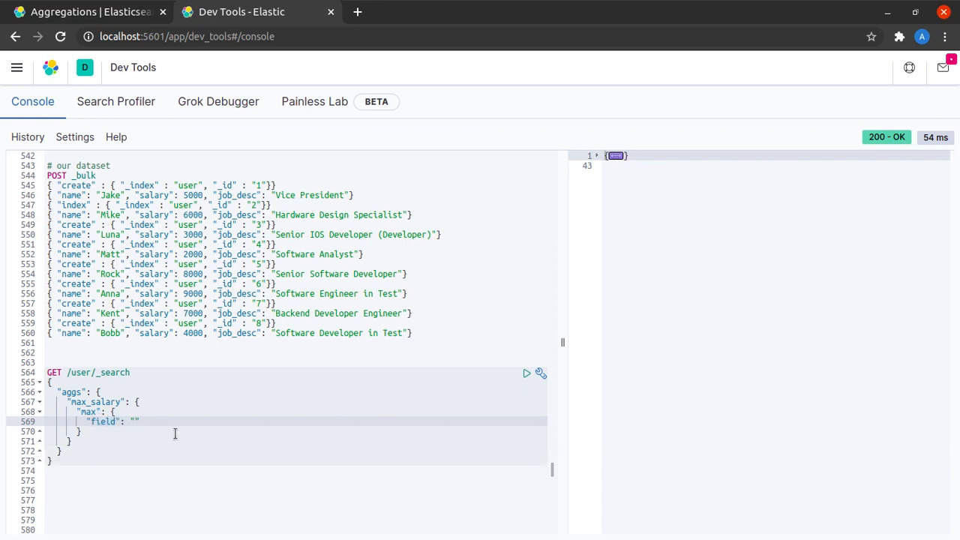
{"action": "type", "text": "salary"}
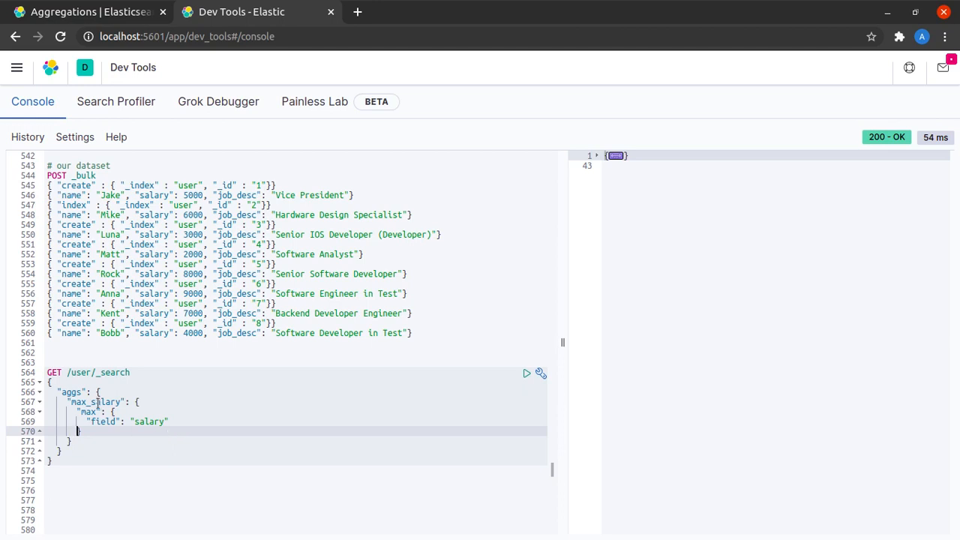
{"action": "left_click", "coordinate": [129, 372]}
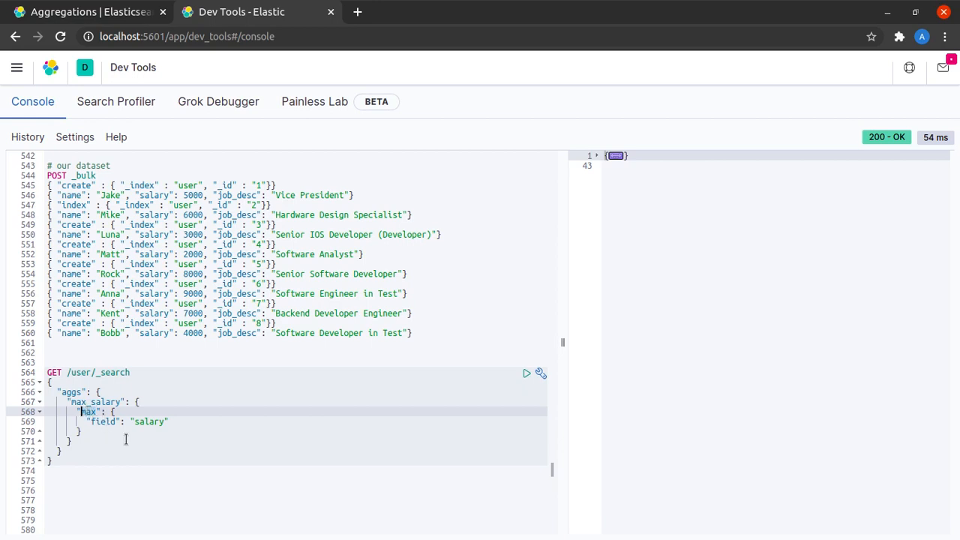
{"action": "mouse_move", "coordinate": [114, 437]}
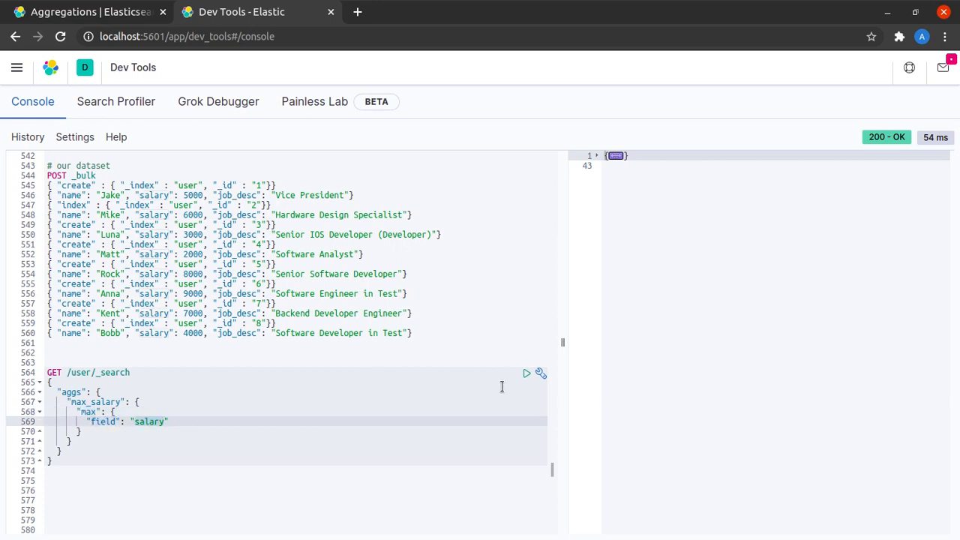
{"action": "left_click", "coordinate": [526, 372]}
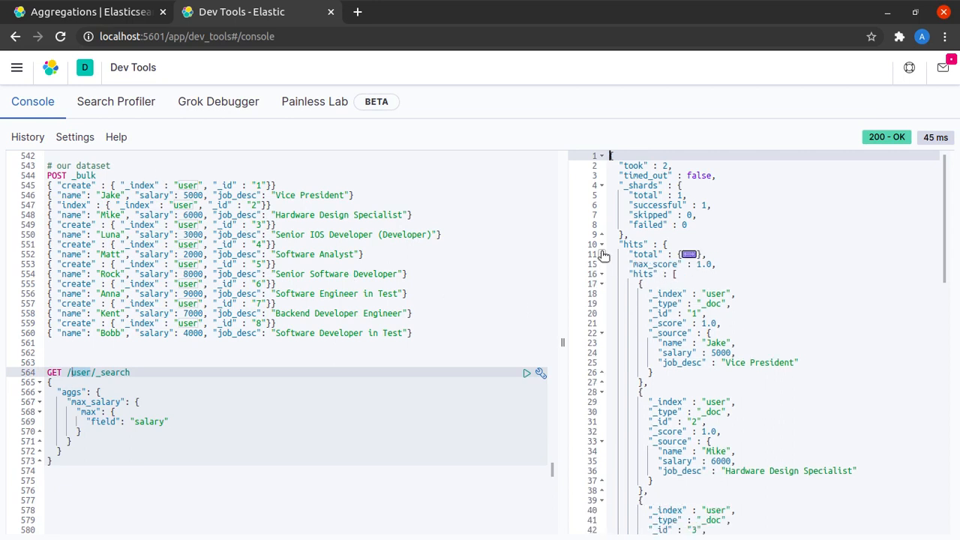
{"action": "mouse_move", "coordinate": [714, 332]}
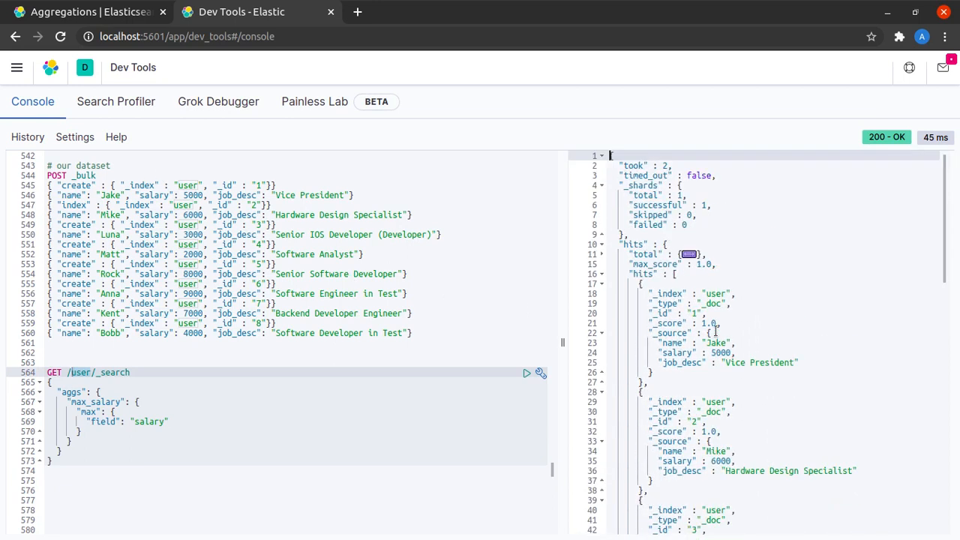
{"action": "left_click", "coordinate": [603, 273]}
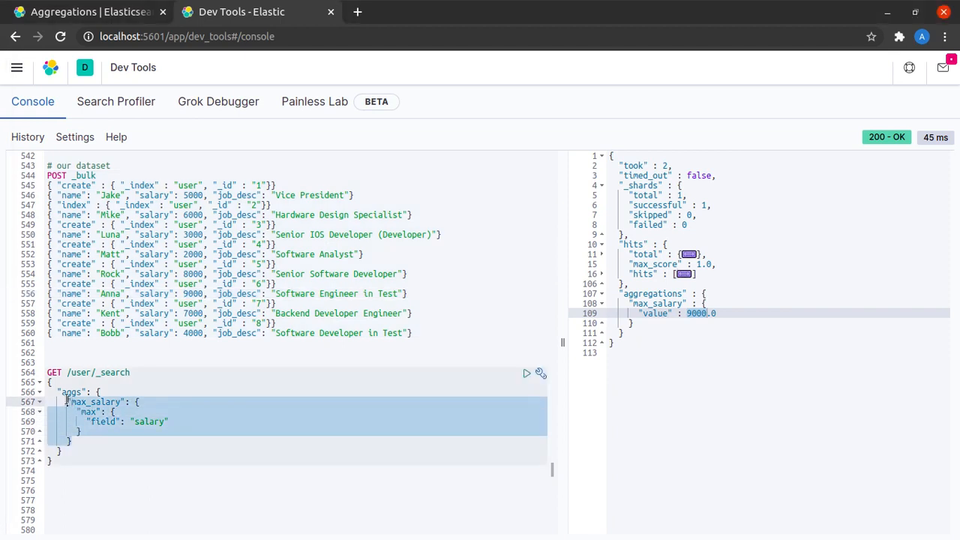
Step: Add a min_salary min aggregation on salary and rerun, getting min 2000.0 beside max 9000.0
{"action": "left_click", "coordinate": [189, 441]}
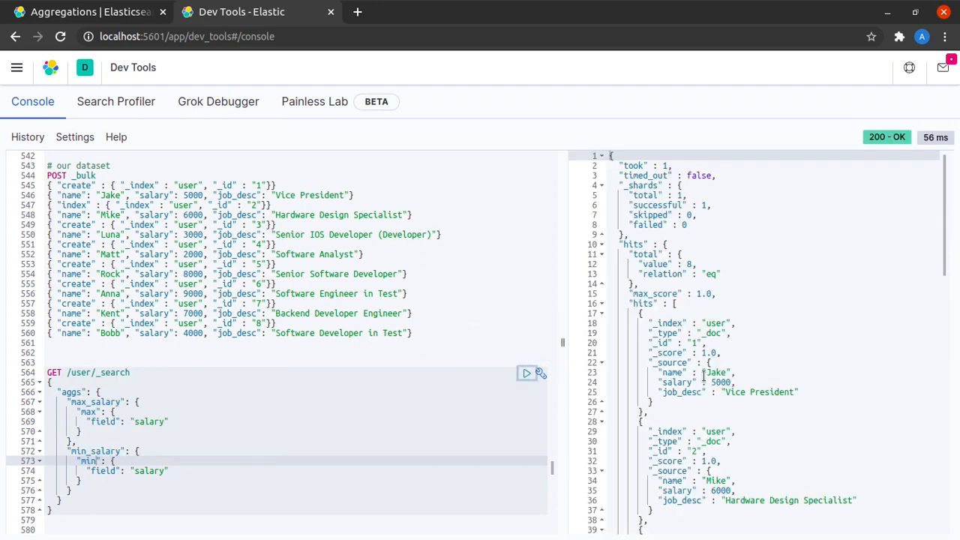
{"action": "left_click", "coordinate": [526, 372]}
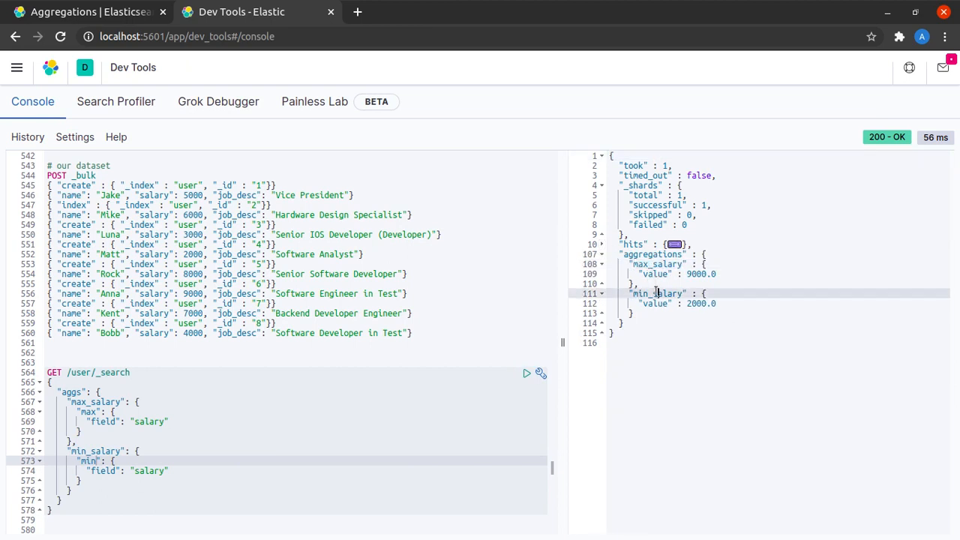
{"action": "double_click", "coordinate": [699, 303]}
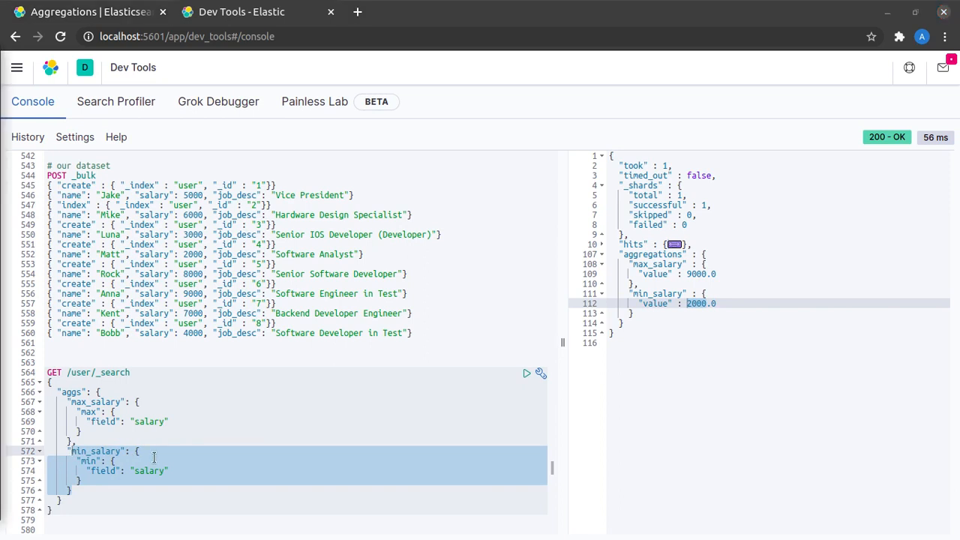
{"action": "mouse_move", "coordinate": [294, 310]}
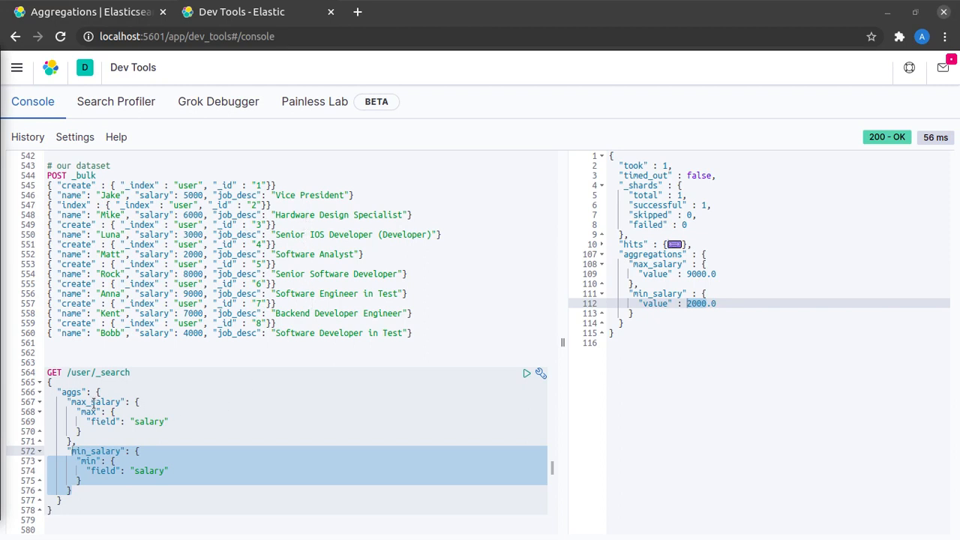
{"action": "mouse_move", "coordinate": [330, 341]}
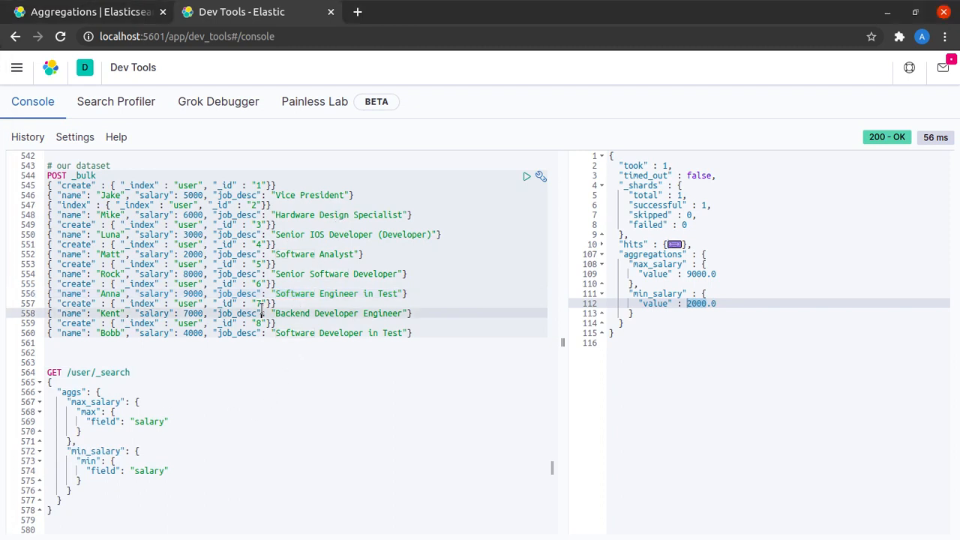
Step: Add a match query on job_desc "Software" and rerun, still giving max 9000.0 and min 2000.0
{"action": "scroll", "scroll_direction": "down", "scroll_amount": 3}
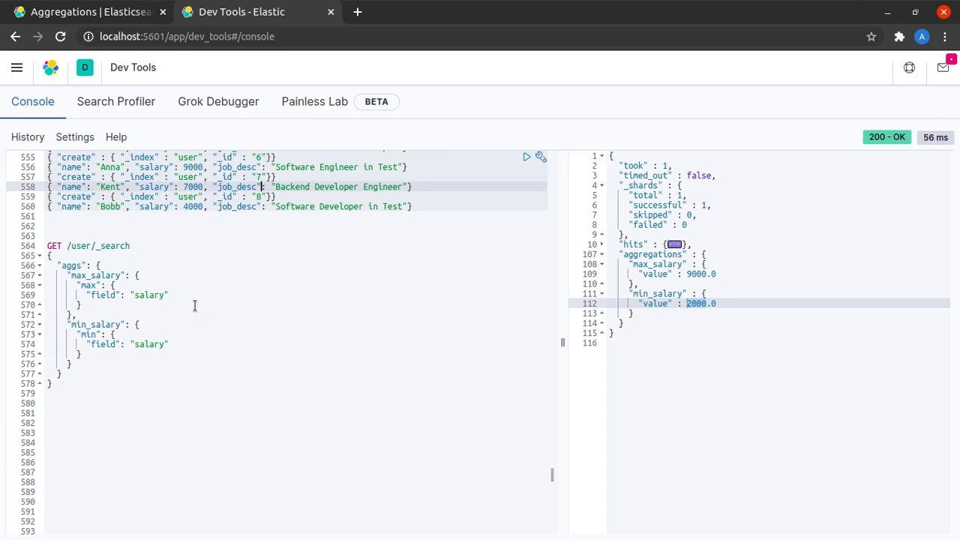
{"action": "scroll", "scroll_direction": "up", "scroll_amount": 3}
{"action": "type", "text": "\""}
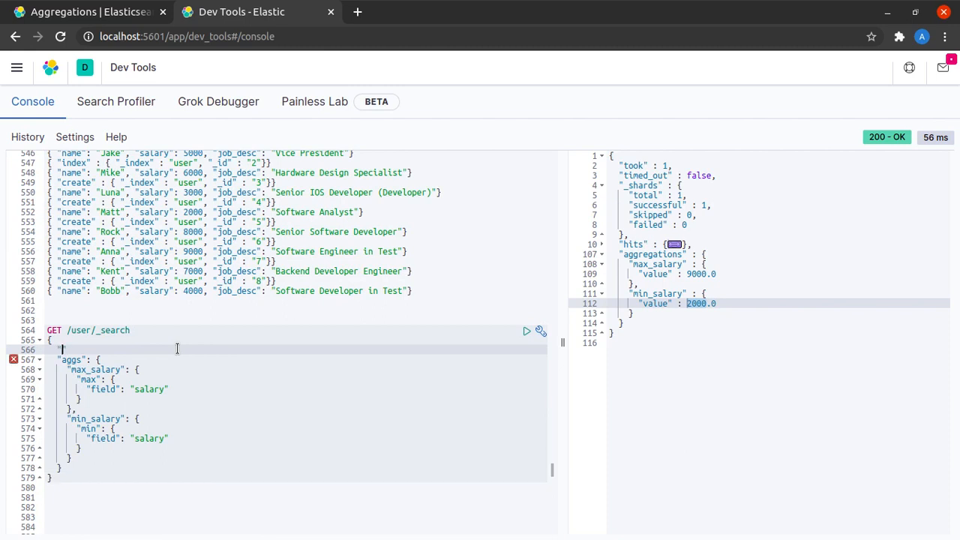
{"action": "type", "text": "query\": {"}
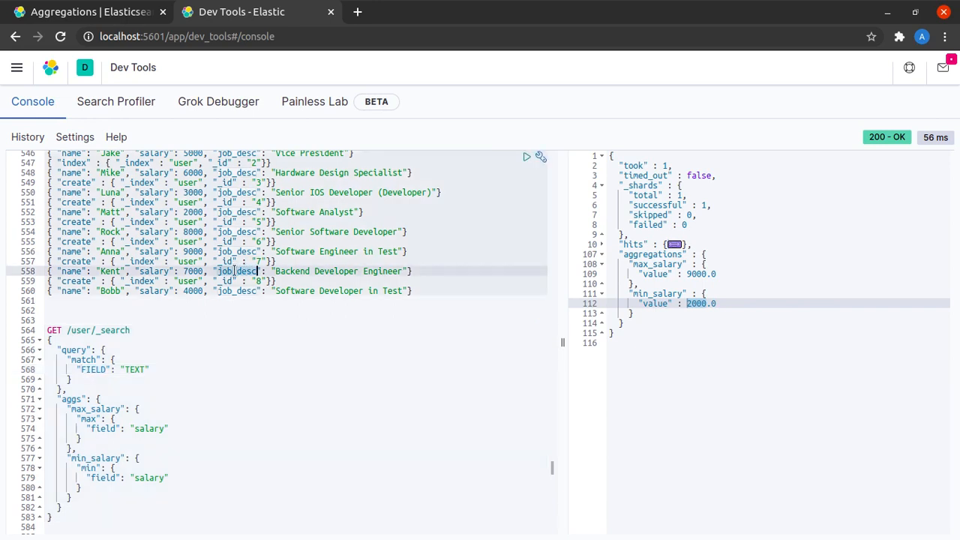
{"action": "left_click", "coordinate": [93, 369]}
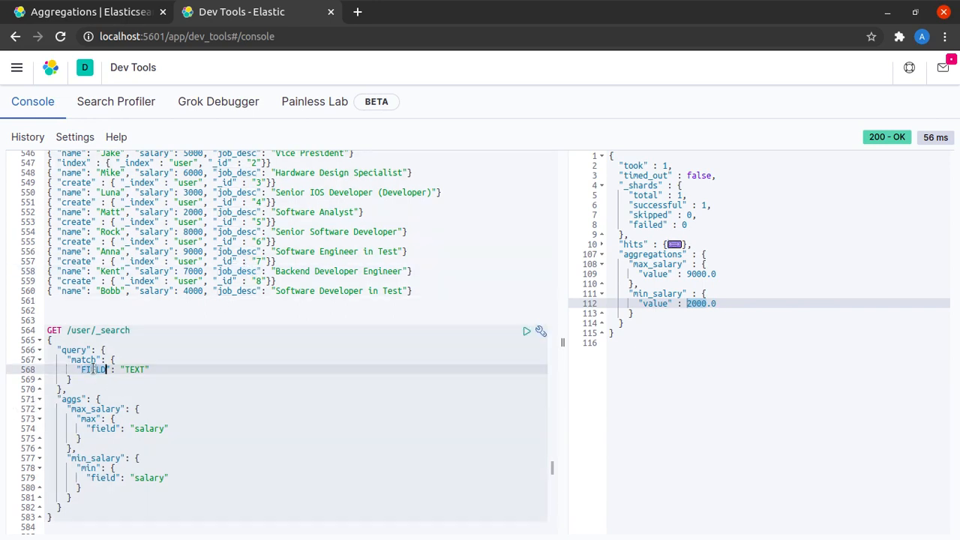
{"action": "type", "text": "job_desc\": \"Software\""}
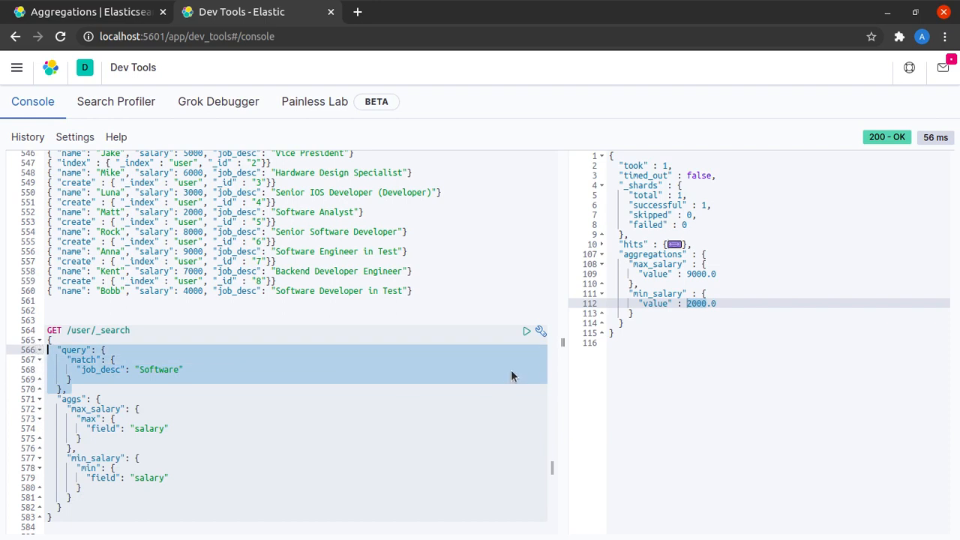
{"action": "left_click", "coordinate": [526, 332]}
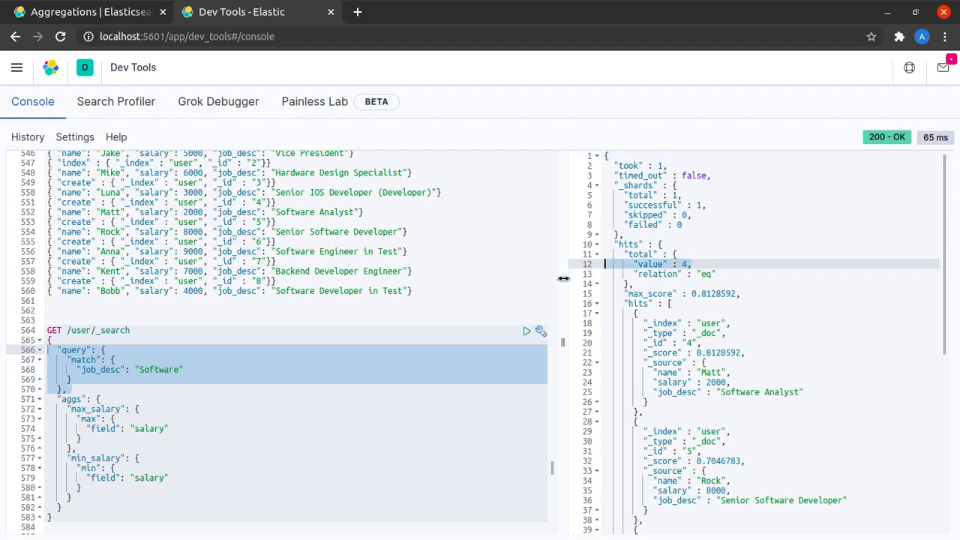
{"action": "mouse_move", "coordinate": [600, 247]}
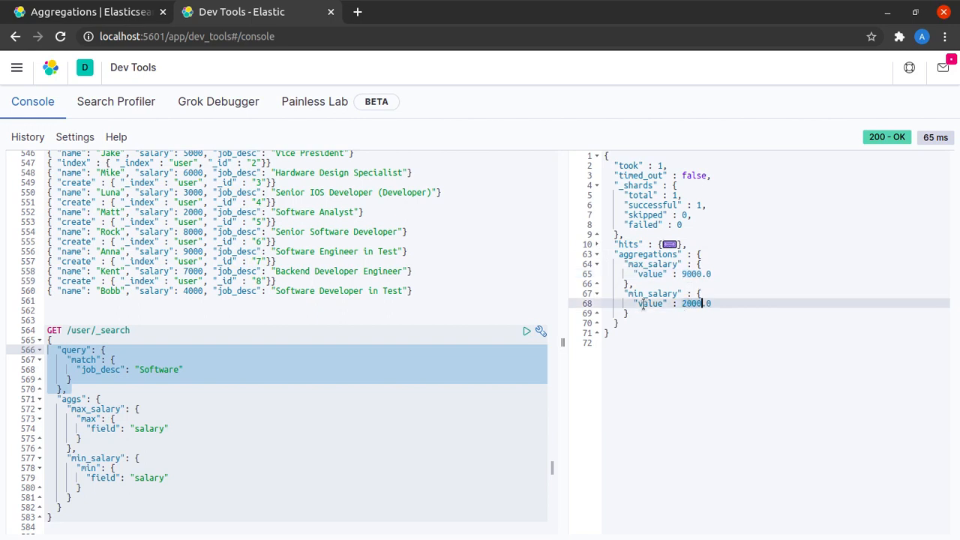
{"action": "scroll", "scroll_direction": "up", "scroll_amount": 3}
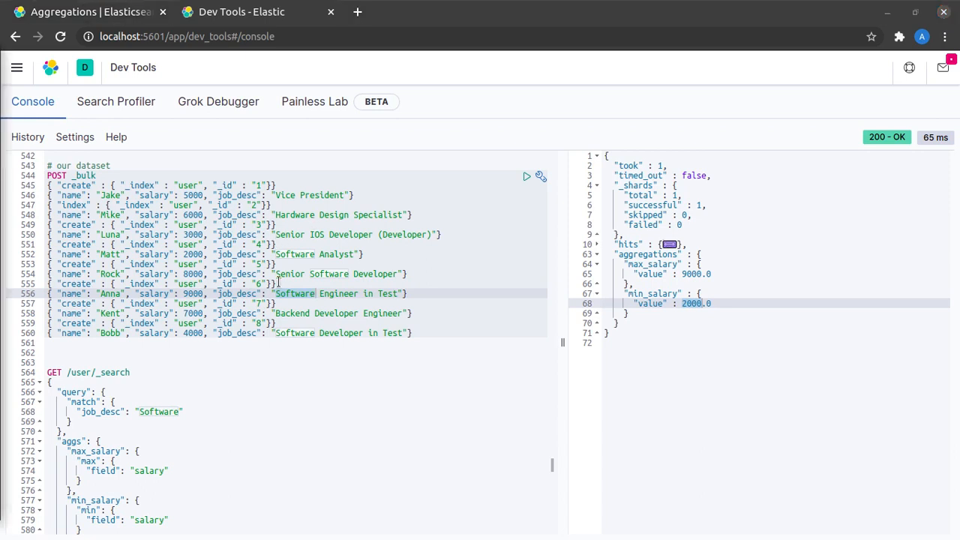
Step: Add an avg_salary avg aggregation on salary and run it, returning 5750.0 for Software jobs
{"action": "scroll", "scroll_direction": "down", "scroll_amount": 3}
{"action": "type", "text": "},"}
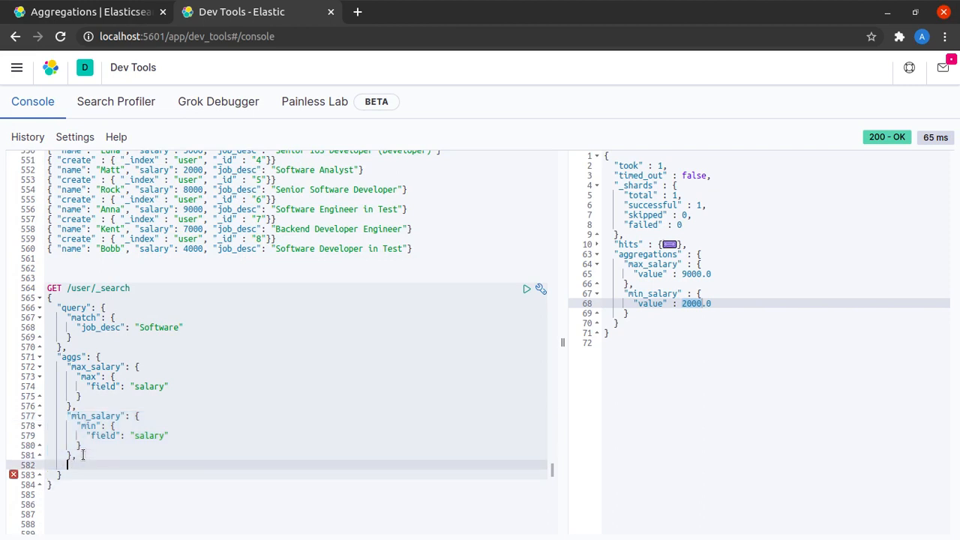
{"action": "type", "text": "\"min_salary\": {"}
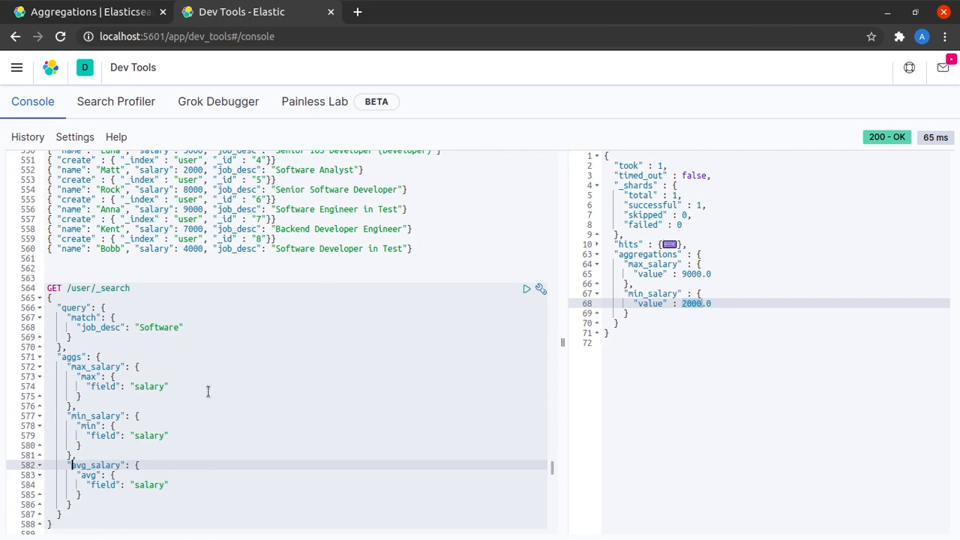
{"action": "left_click", "coordinate": [526, 288]}
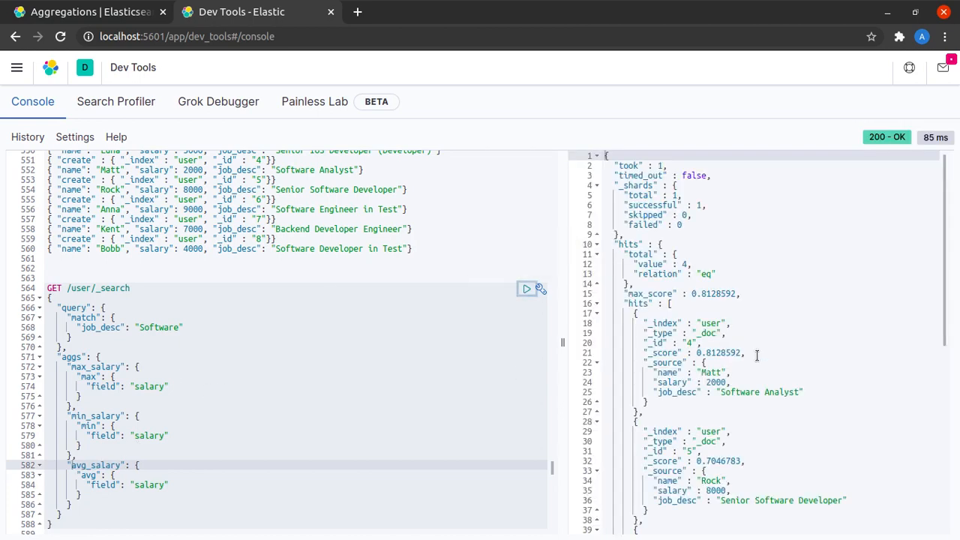
{"action": "scroll", "scroll_direction": "down", "scroll_amount": 3}
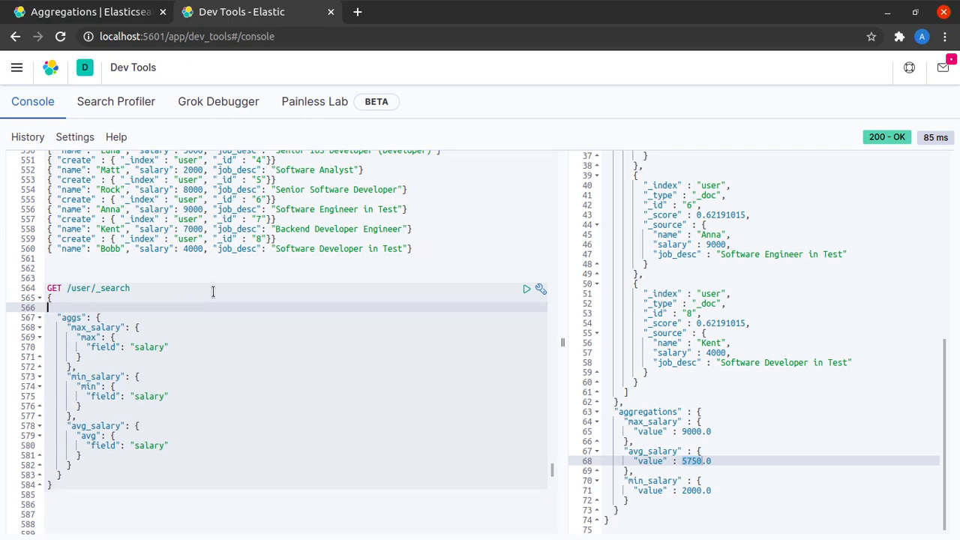
Step: Run the aggregations over all eight users — max 9000.0, avg 5500.0, min 2000.0 — and fold the hits
{"action": "left_click", "coordinate": [526, 288]}
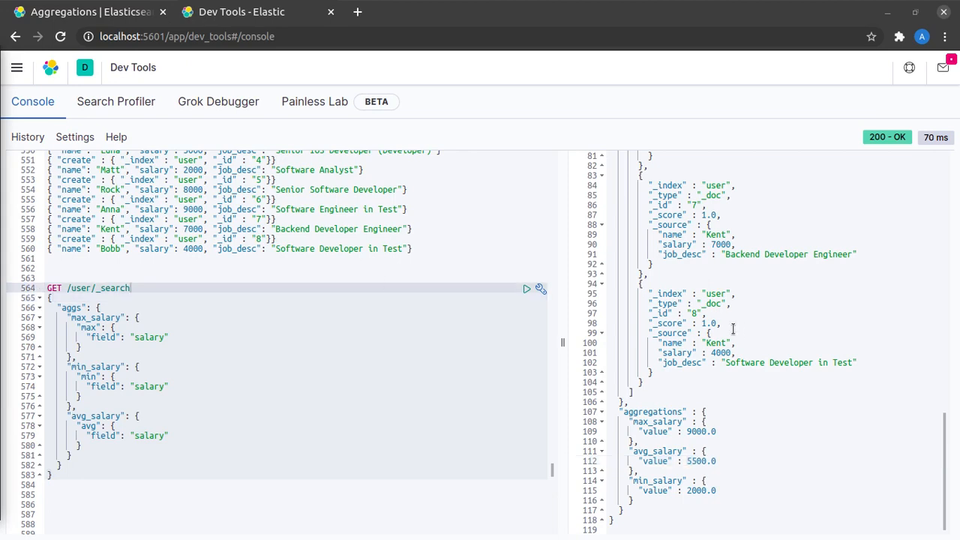
{"action": "scroll", "scroll_direction": "up", "scroll_amount": 3}
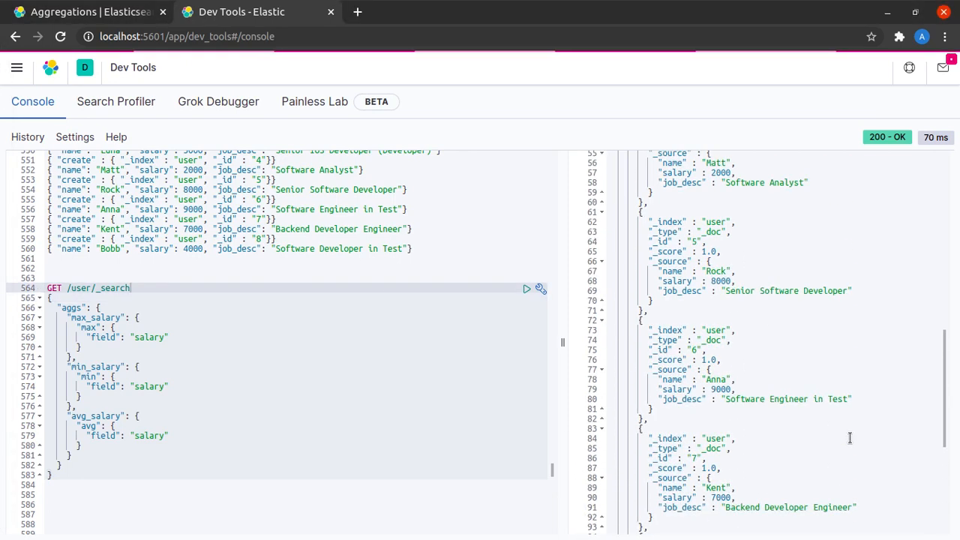
{"action": "scroll", "scroll_direction": "down", "scroll_amount": 3}
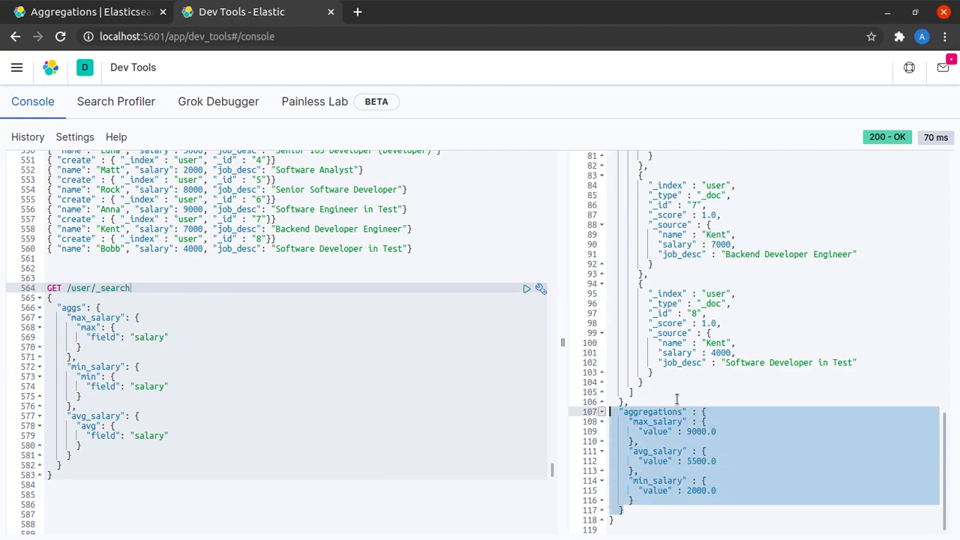
{"action": "scroll", "scroll_direction": "up", "scroll_amount": 3}
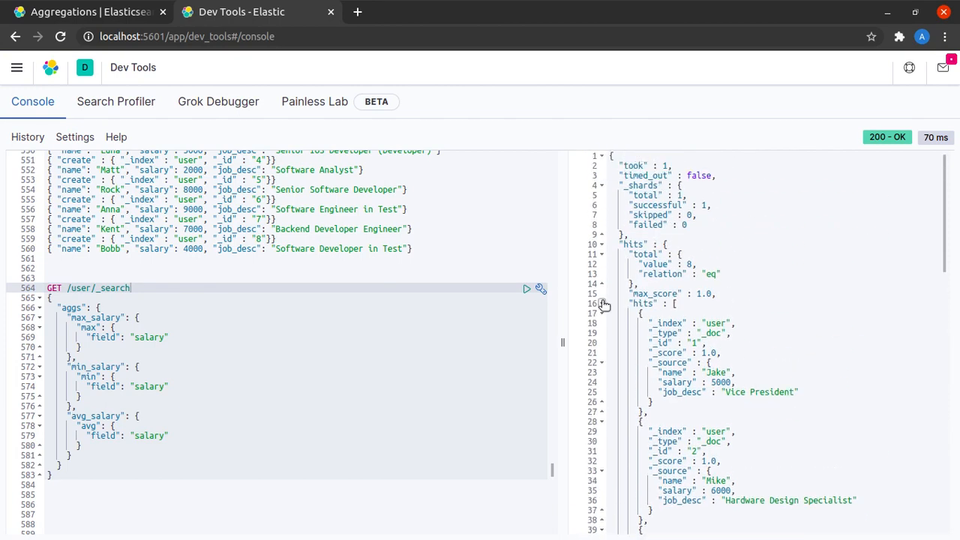
{"action": "left_click", "coordinate": [526, 287]}
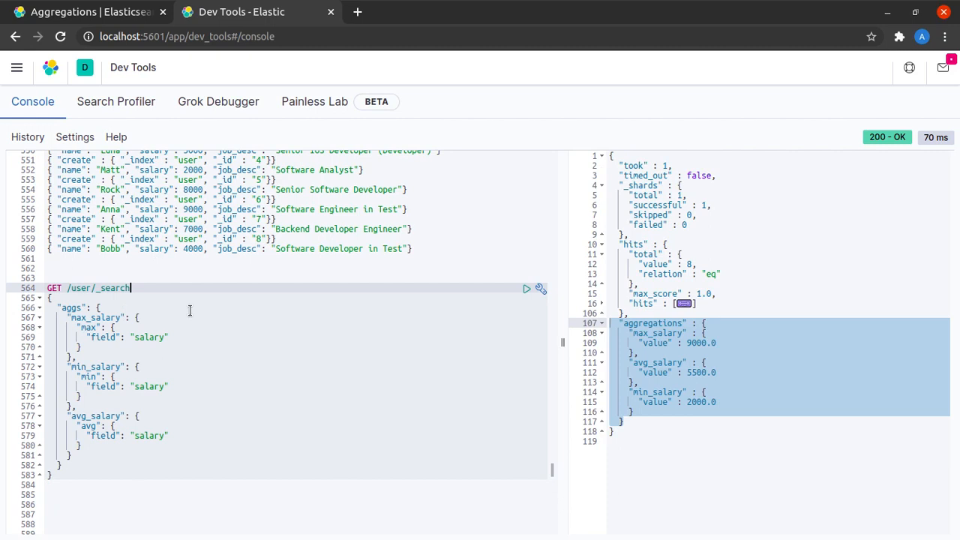
Step: Append ?size=0 to the search URL and rerun so only the aggregations come back
{"action": "type", "text": "?size=0"}
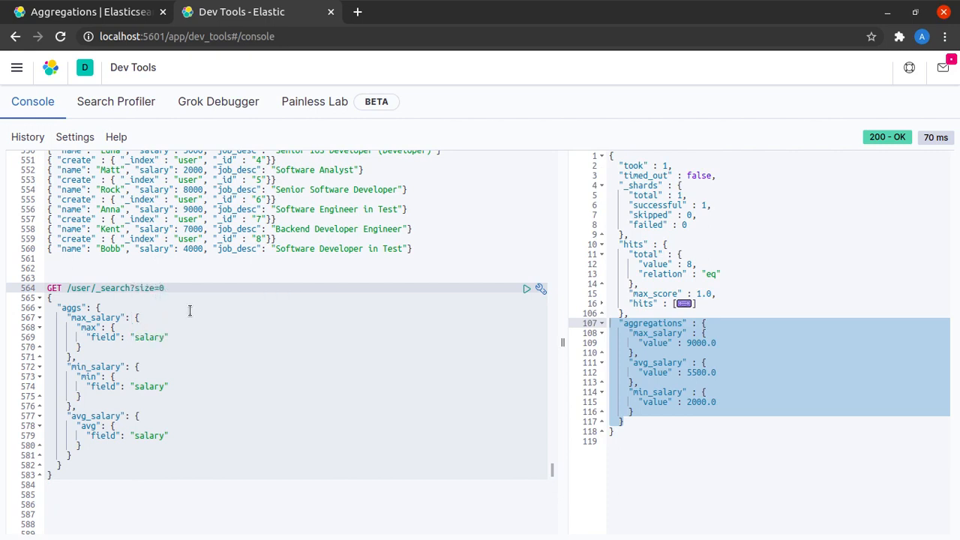
{"action": "left_click", "coordinate": [527, 288]}
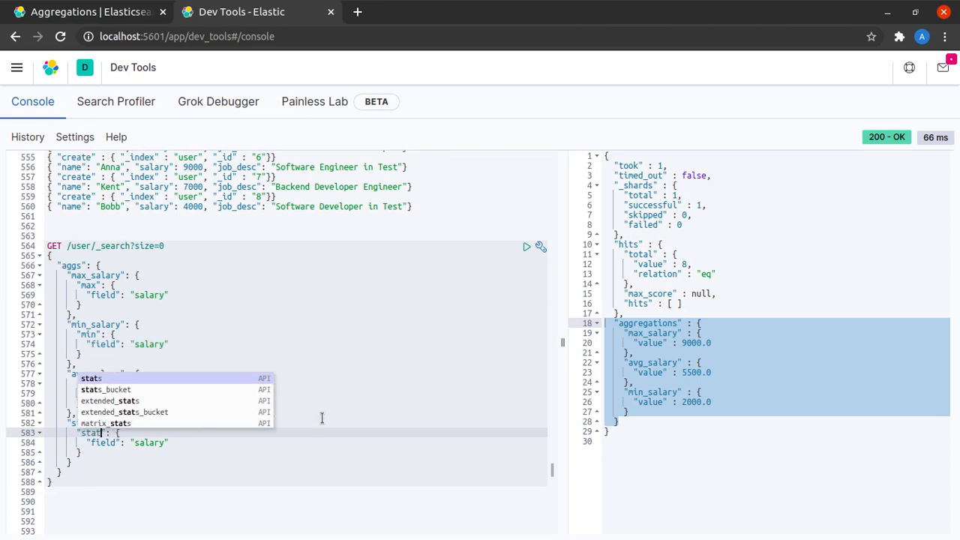
Step: Send the request with a stat_salary "stat" aggregation, which fails with a 400 suggesting stats
{"action": "left_click", "coordinate": [526, 246]}
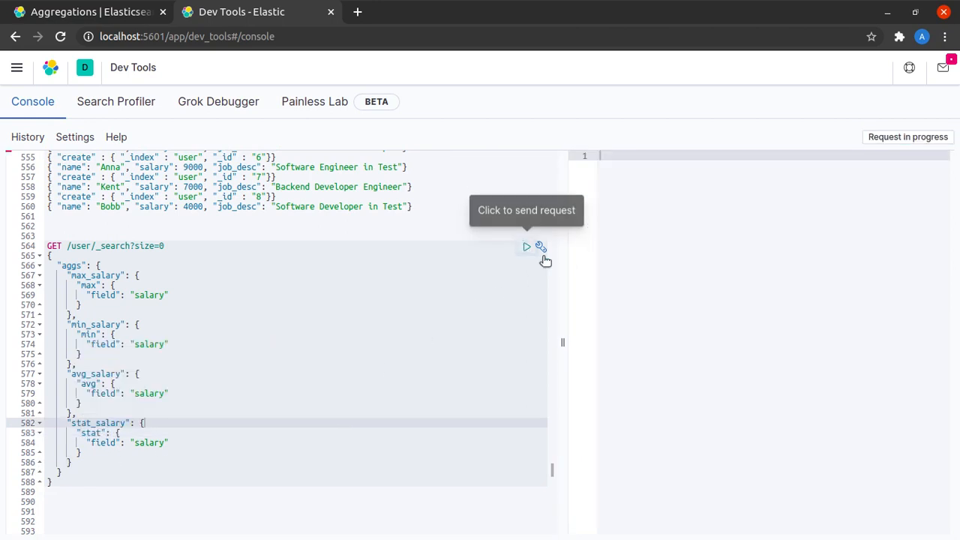
{"action": "left_click", "coordinate": [526, 246]}
{"action": "type", "text": "s"}
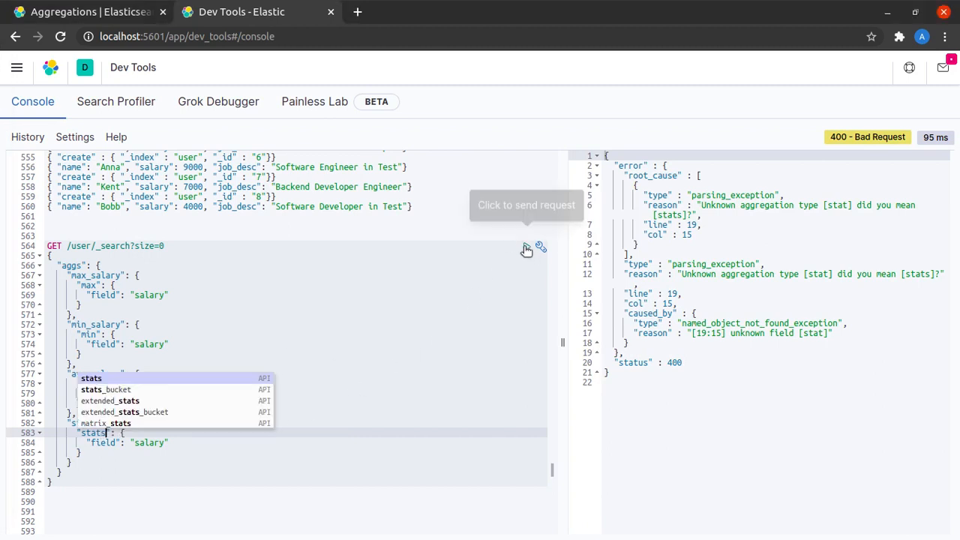
{"action": "left_click", "coordinate": [526, 246]}
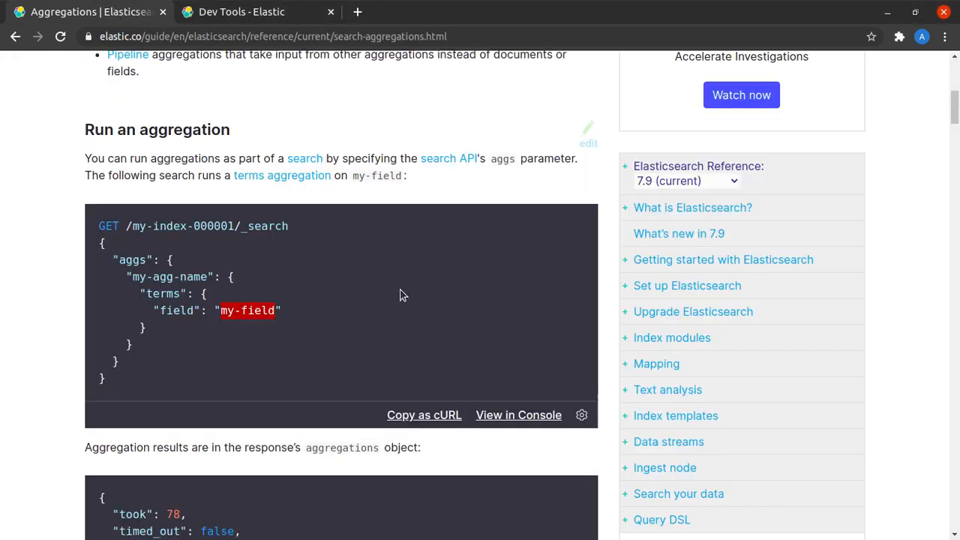
{"action": "scroll", "scroll_direction": "up", "scroll_amount": 3}
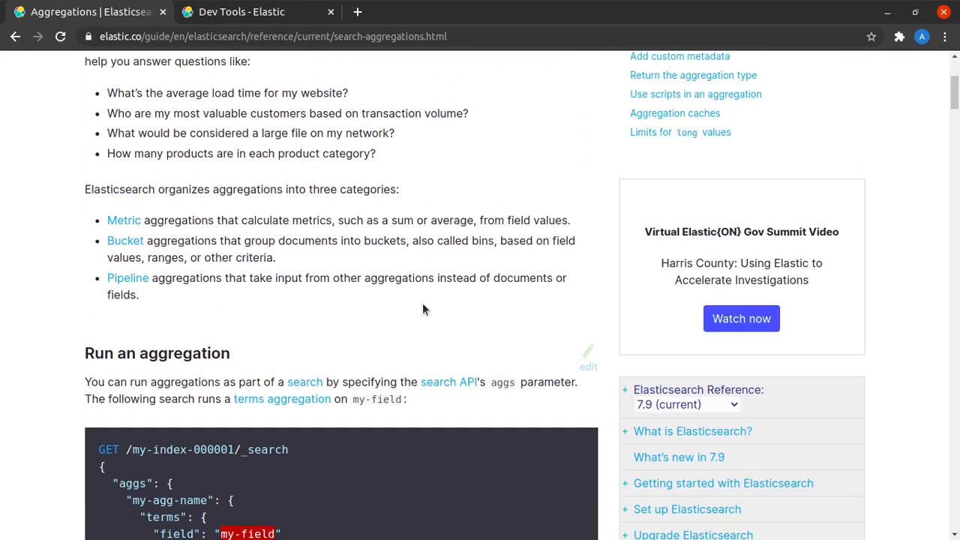
{"action": "scroll", "scroll_direction": "up", "scroll_amount": 3}
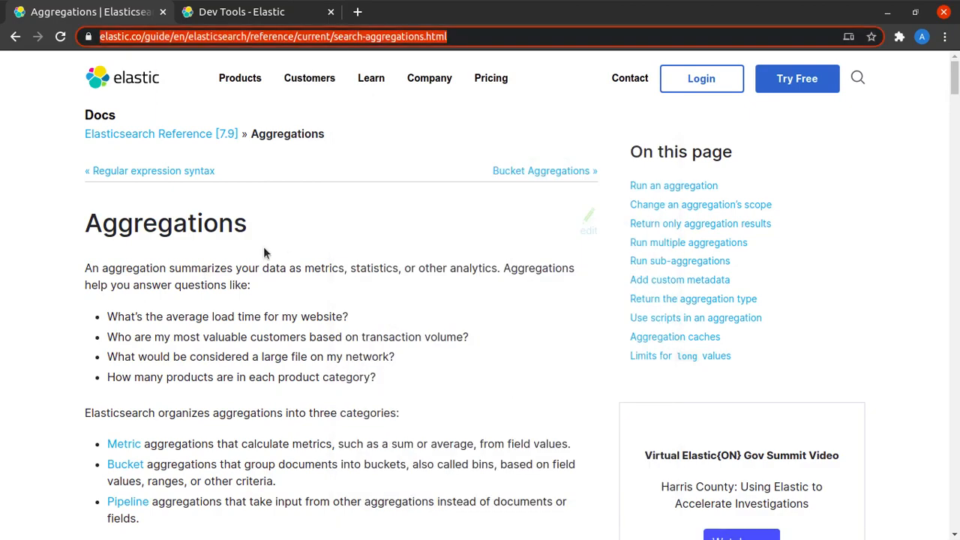
{"action": "scroll", "scroll_direction": "down", "scroll_amount": 3}
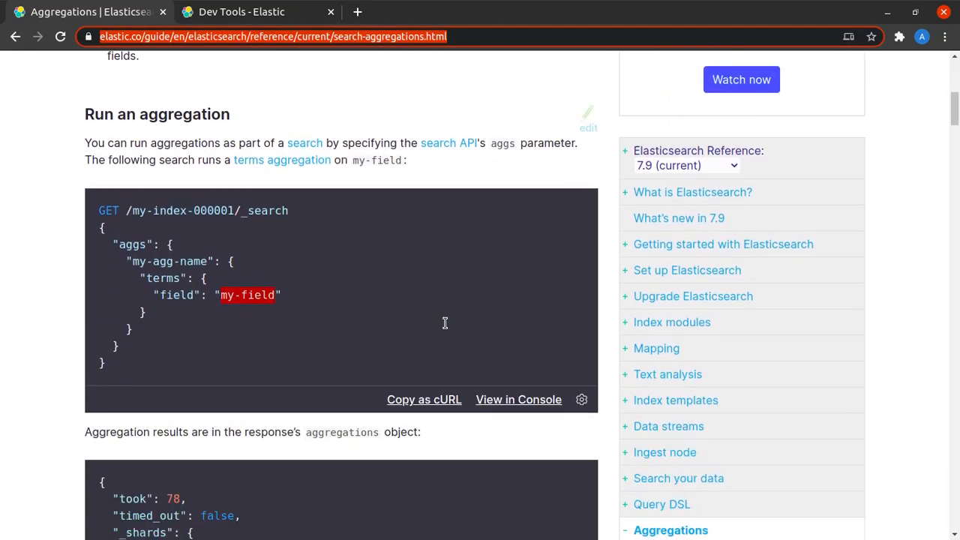
{"action": "scroll", "scroll_direction": "down", "scroll_amount": 3}
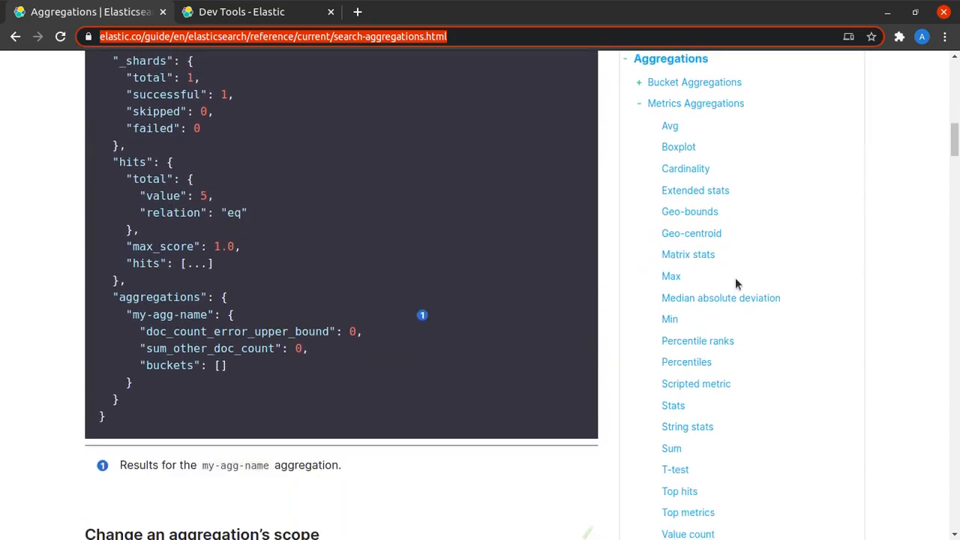
{"action": "scroll", "scroll_direction": "down", "scroll_amount": 3}
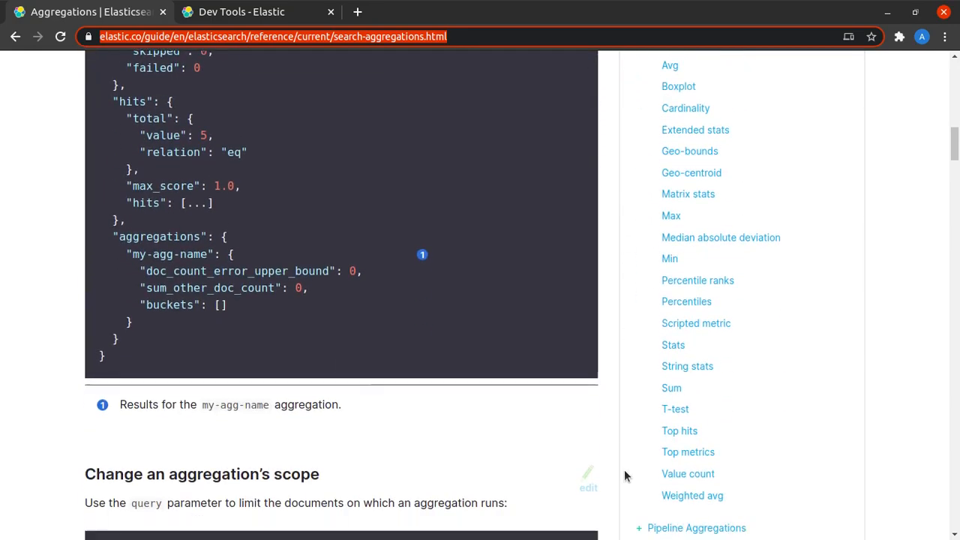
{"action": "scroll", "scroll_direction": "down", "scroll_amount": 3}
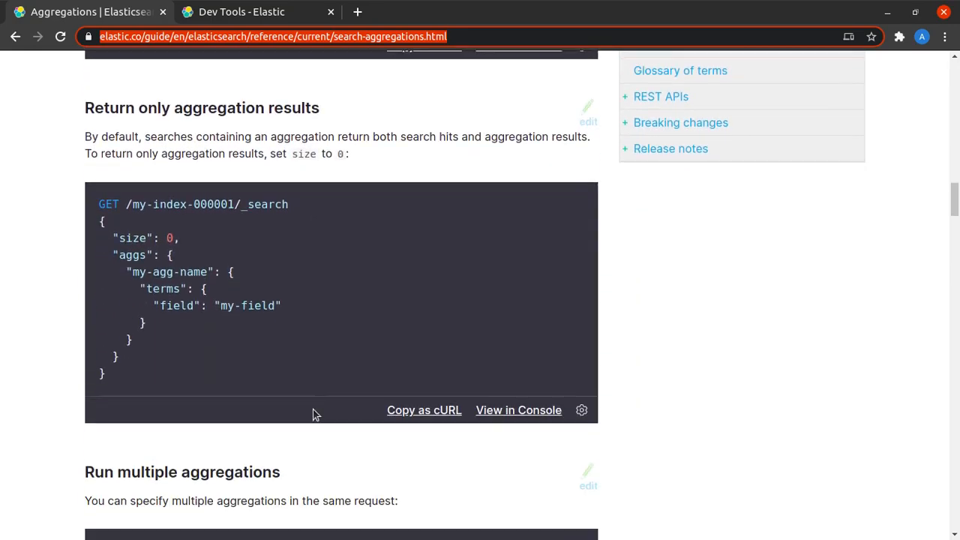
{"action": "scroll", "scroll_direction": "down", "scroll_amount": 3}
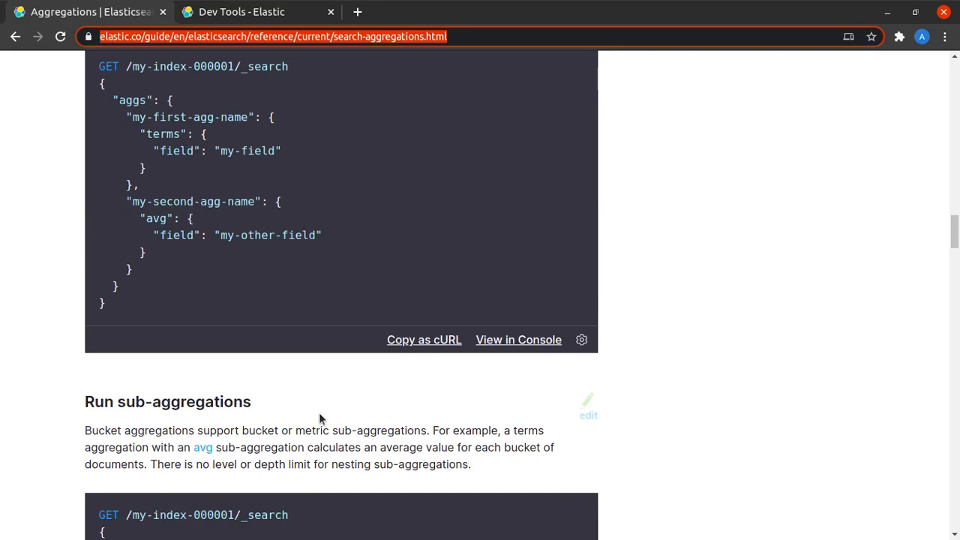
{"action": "scroll", "scroll_direction": "down", "scroll_amount": 3}
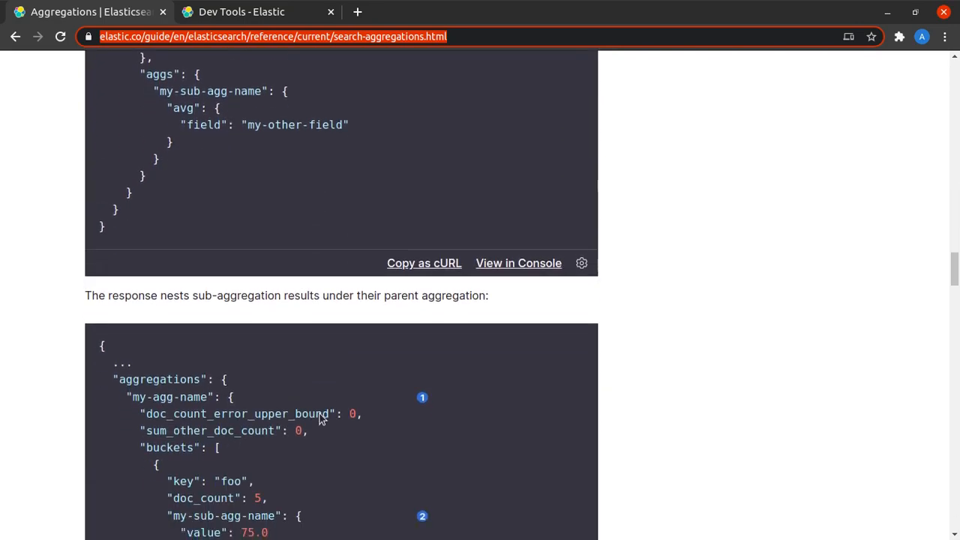
{"action": "scroll", "scroll_direction": "up", "scroll_amount": 3}
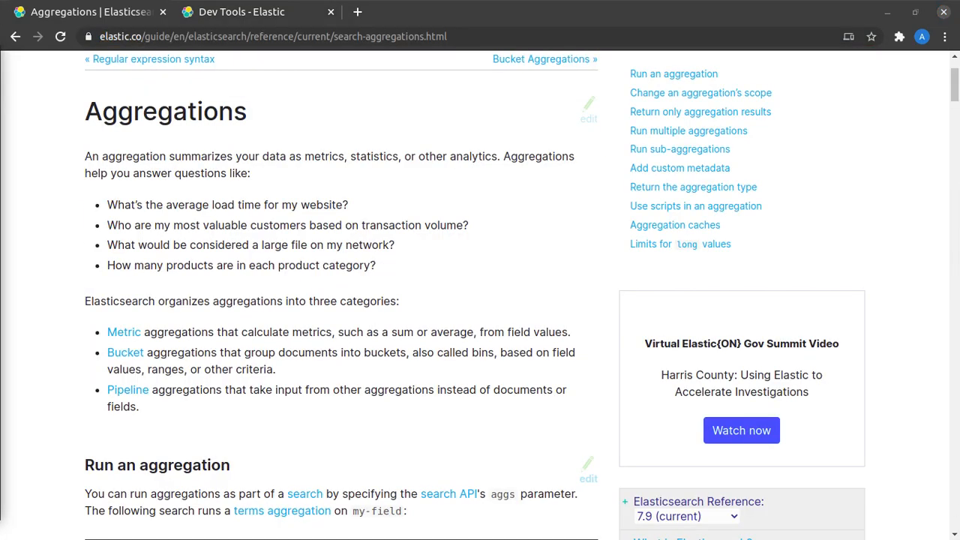